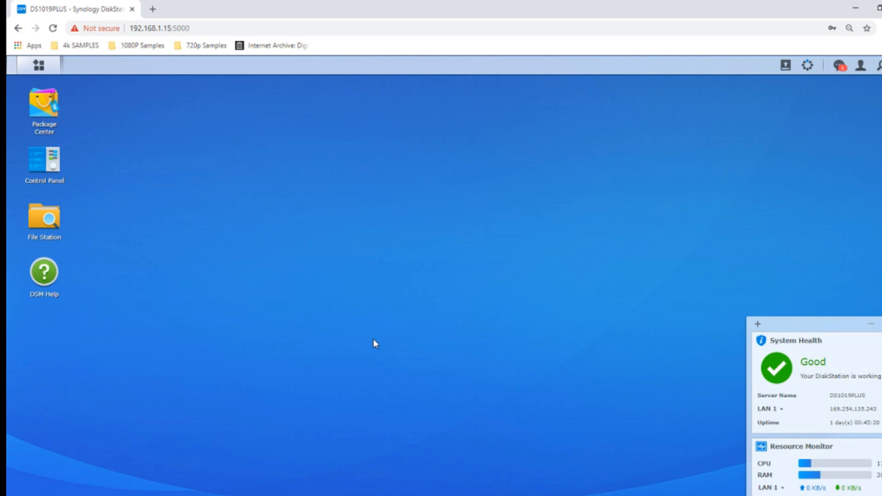
pyautogui.moveTo(44, 104)
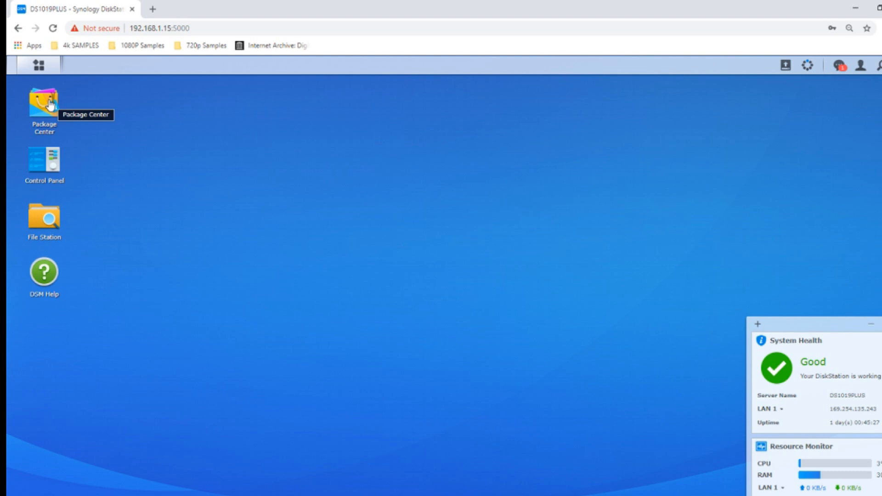
# Show the DSM main menu listing all installed applications, including USB Copy.
pyautogui.click(37, 64)
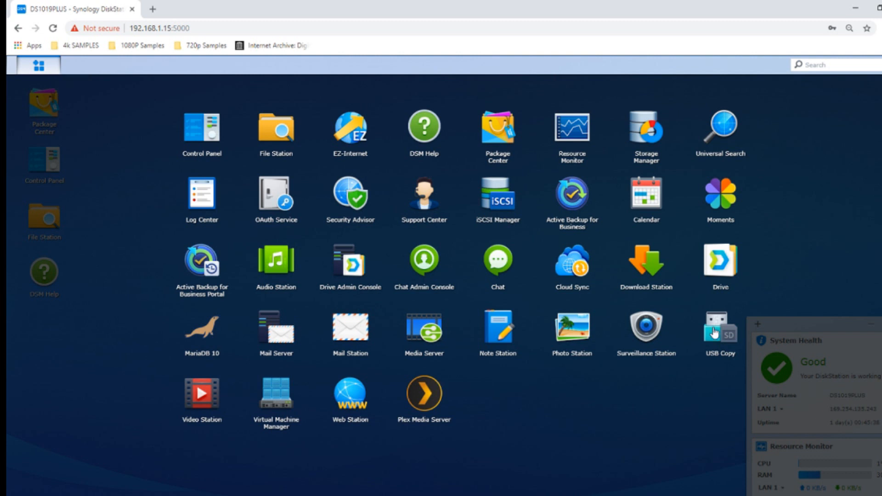
# Start a new USB Copy task with Data Export (NAS to USB) as its type.
pyautogui.click(37, 65)
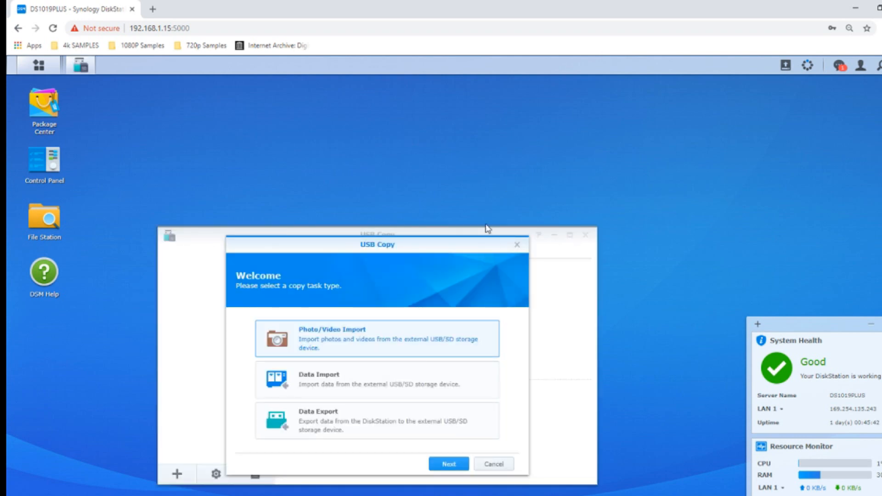
pyautogui.moveTo(481, 340)
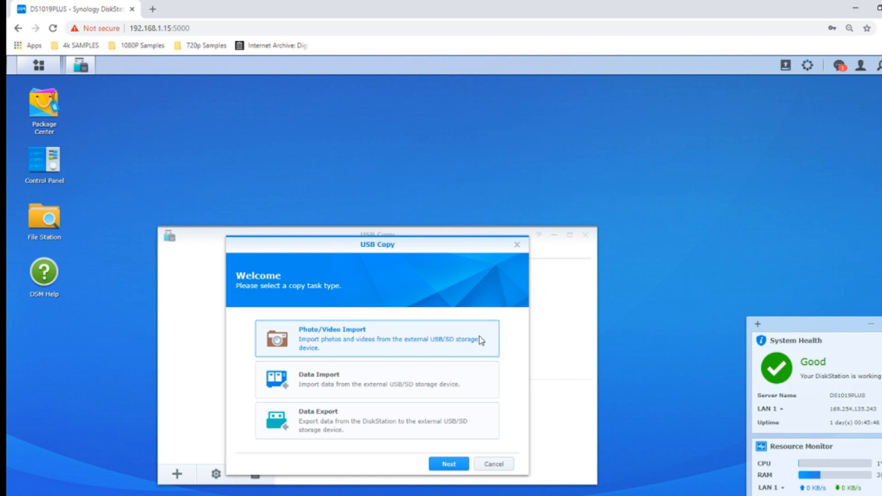
pyautogui.moveTo(476, 342)
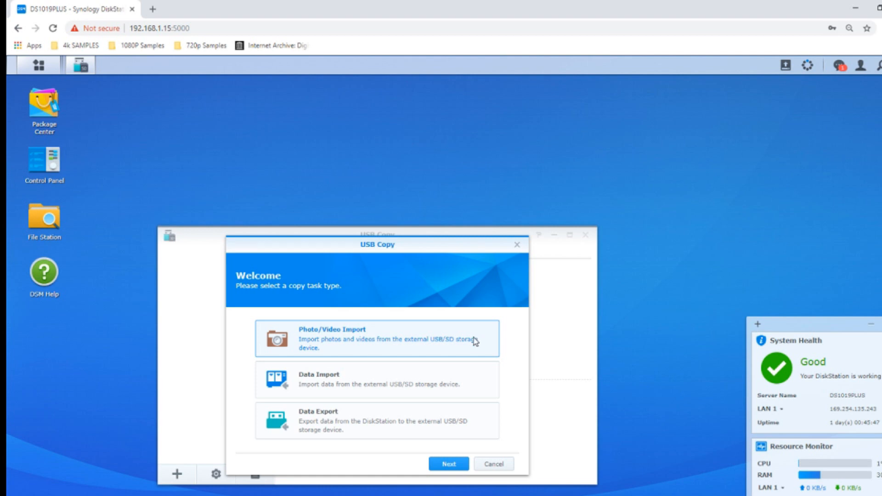
pyautogui.moveTo(382, 345)
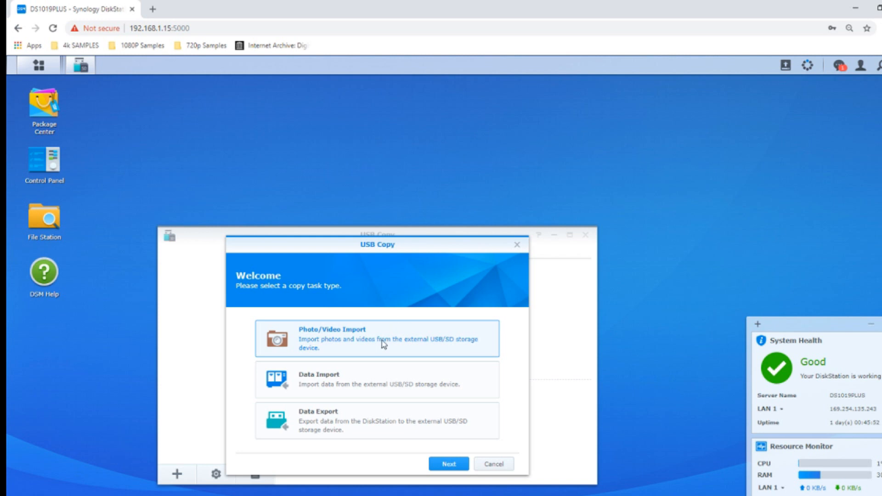
pyautogui.moveTo(312, 347)
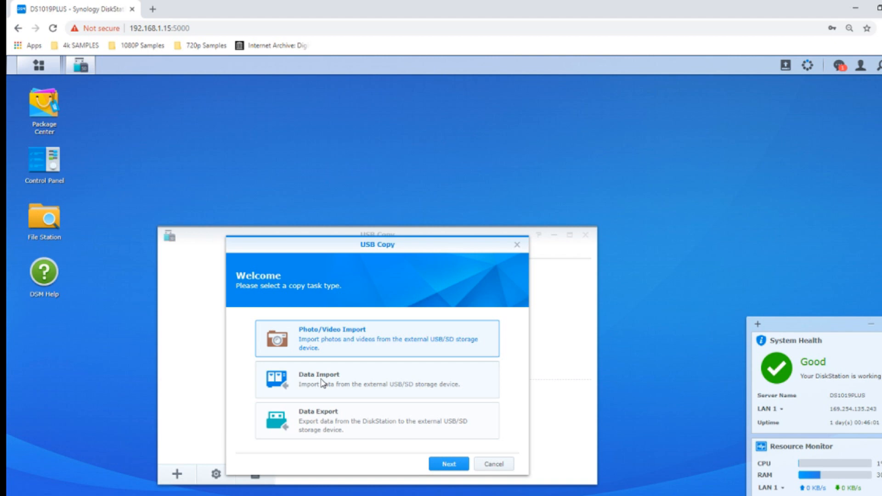
pyautogui.moveTo(383, 380)
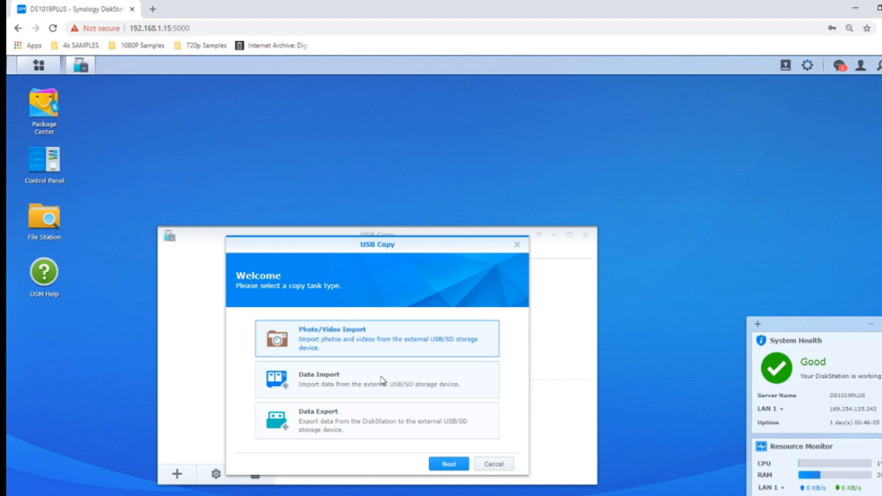
pyautogui.moveTo(334, 365)
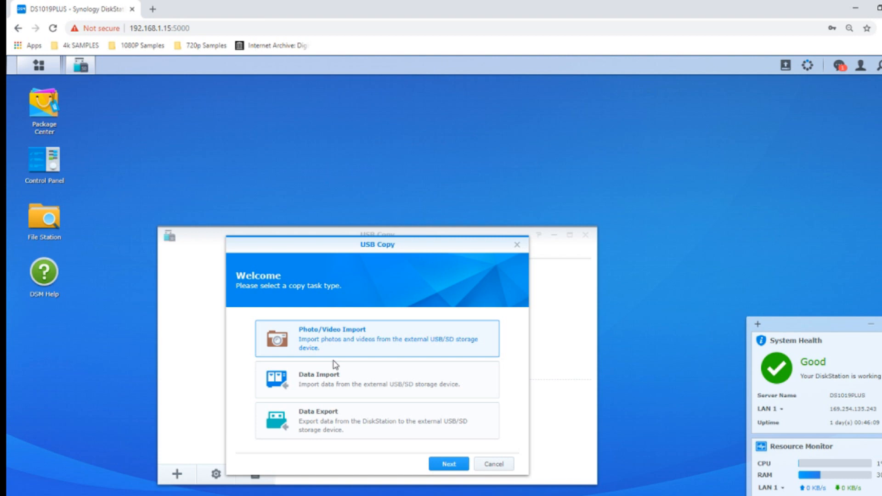
pyautogui.moveTo(353, 319)
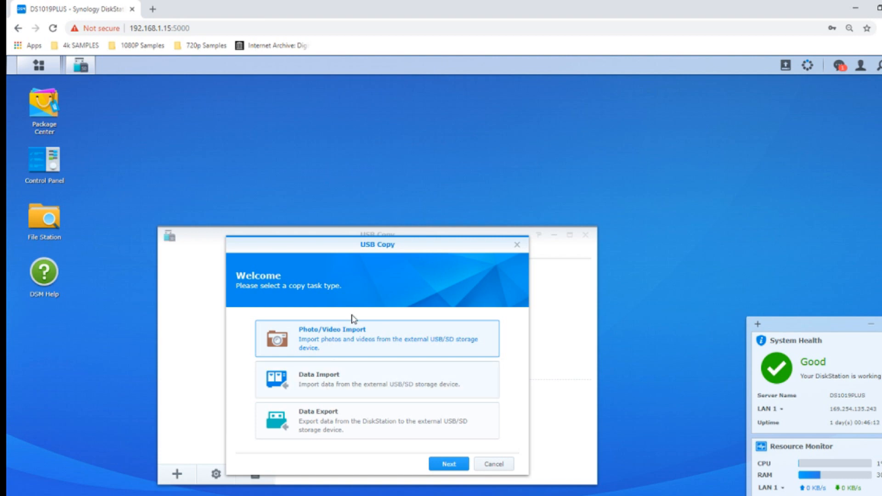
pyautogui.moveTo(338, 375)
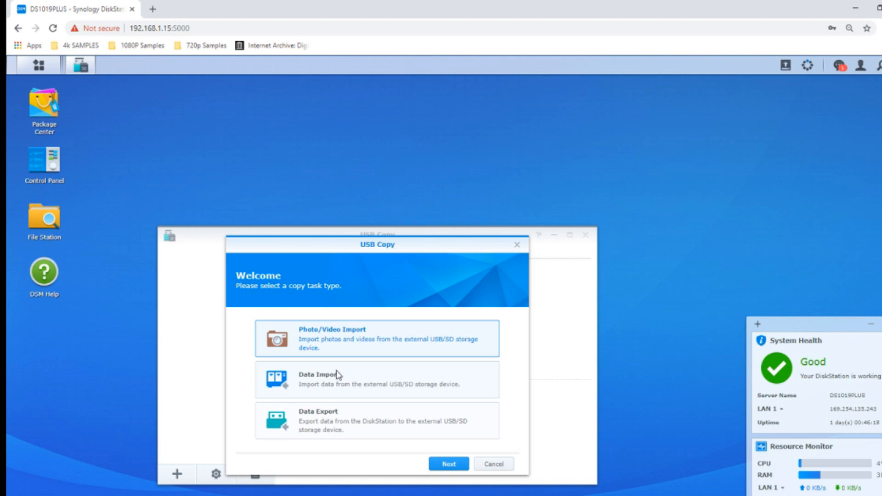
pyautogui.moveTo(340, 388)
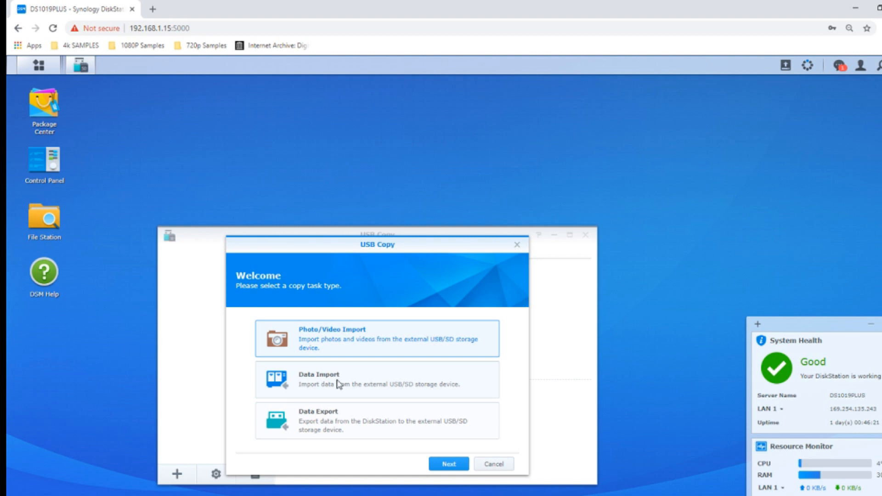
pyautogui.moveTo(323, 385)
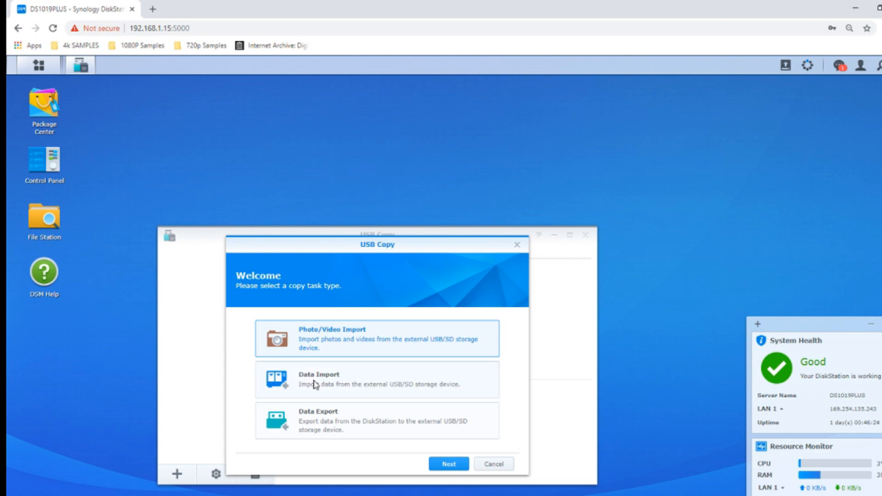
pyautogui.moveTo(317, 430)
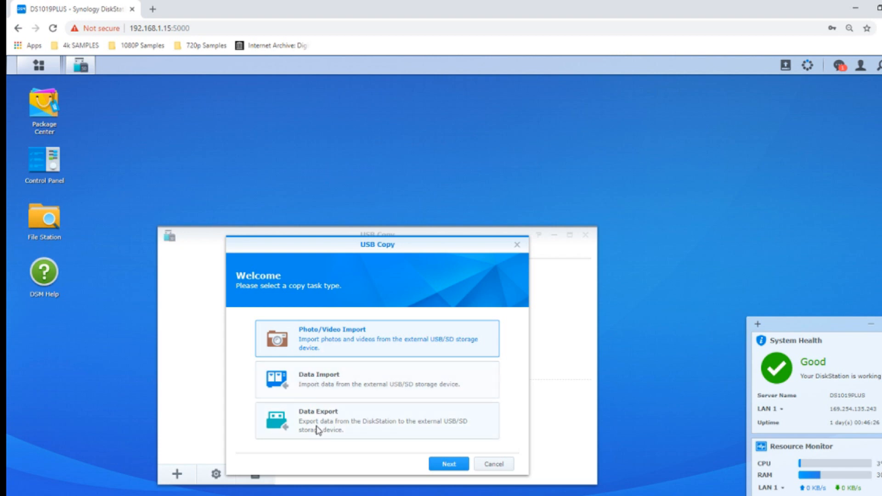
pyautogui.moveTo(328, 429)
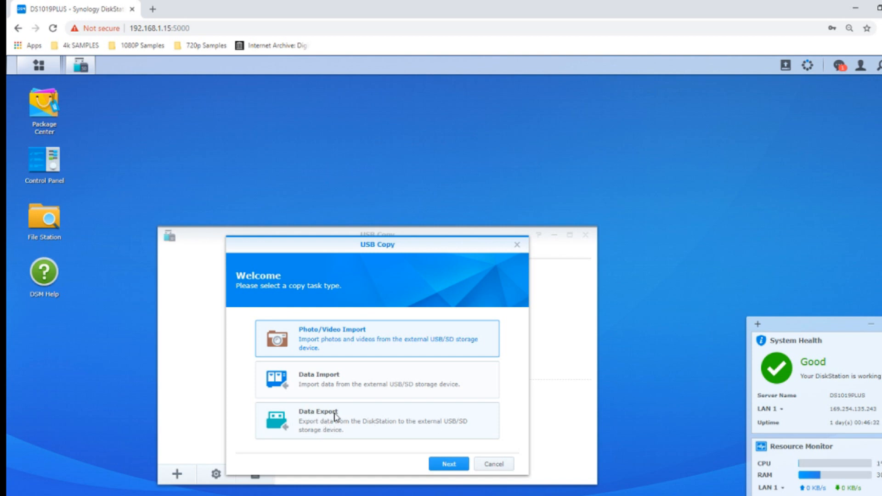
pyautogui.moveTo(300, 449)
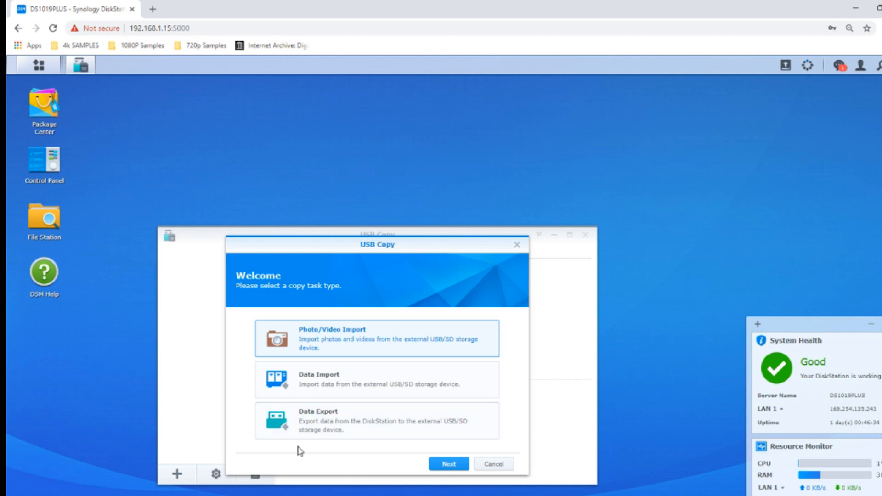
pyautogui.moveTo(316, 415)
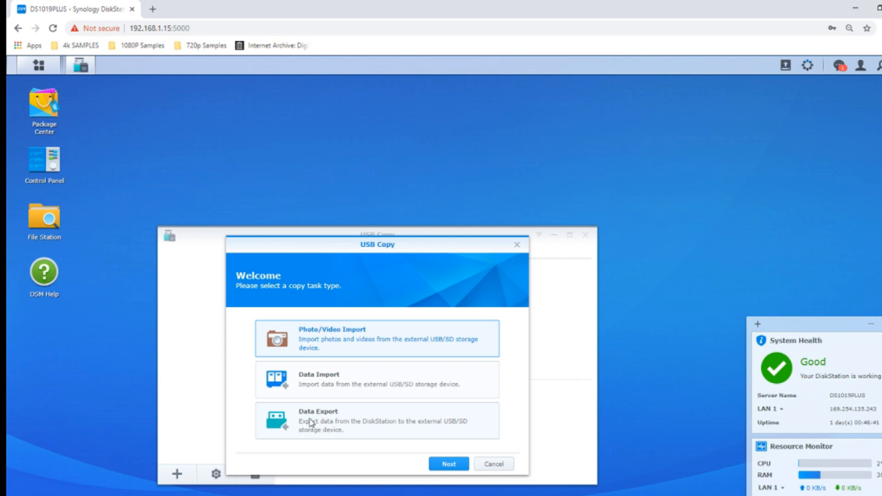
pyautogui.moveTo(328, 419)
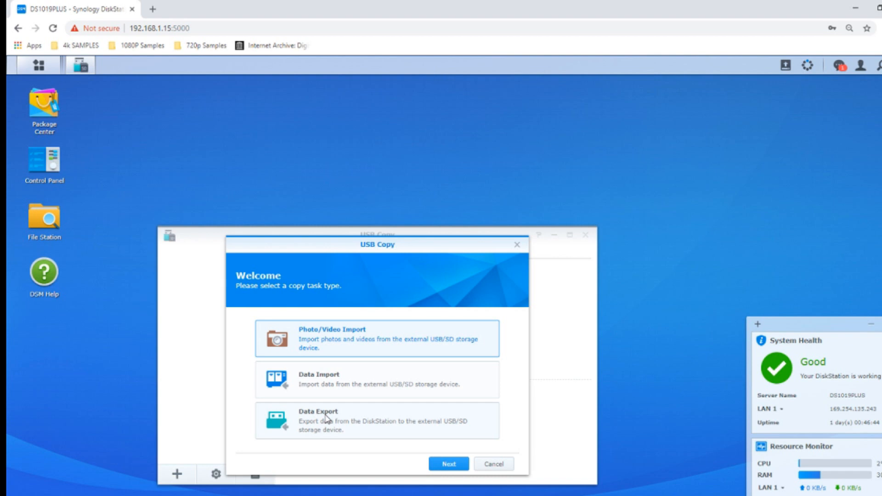
pyautogui.moveTo(326, 421)
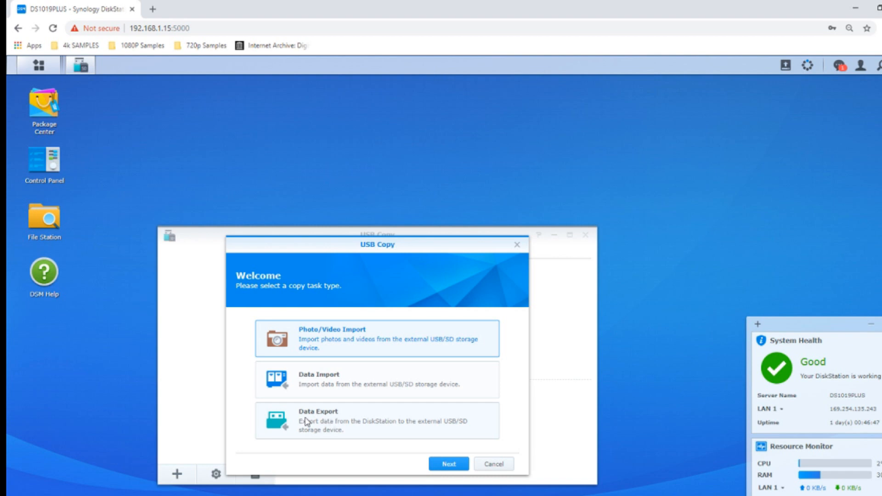
pyautogui.click(377, 421)
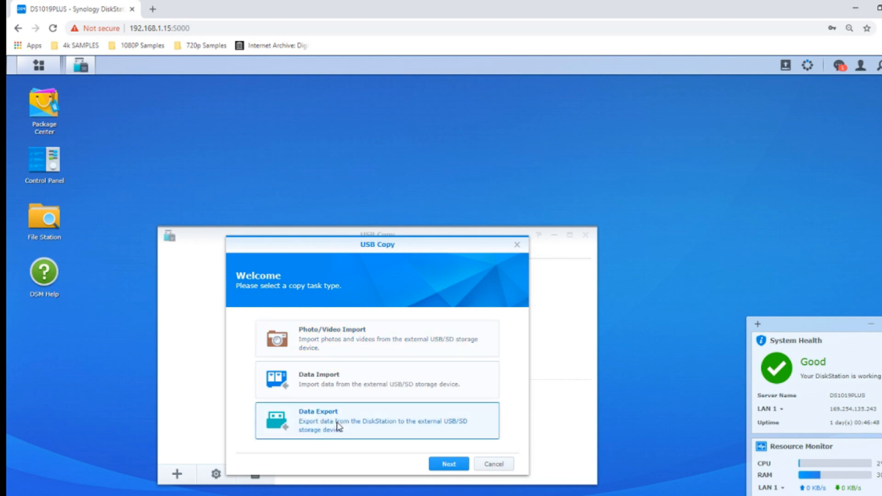
# Name the export task NAS2USB in Task Settings, leaving source and destination empty.
pyautogui.click(448, 463)
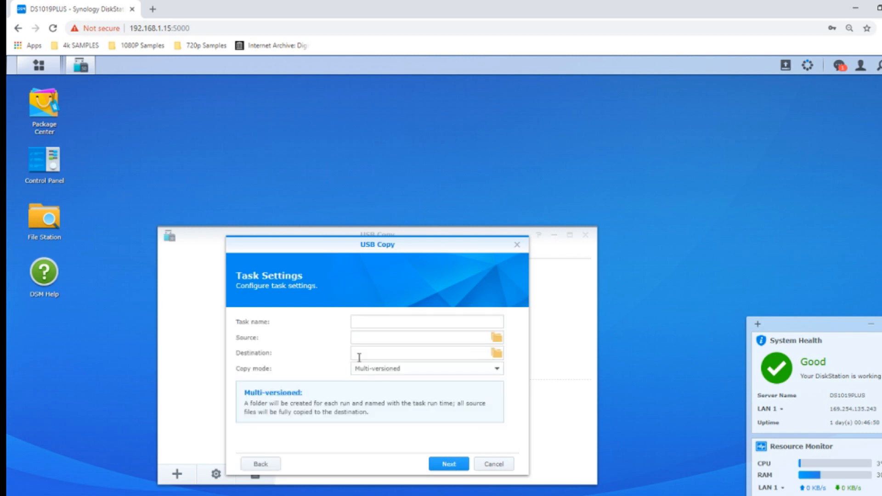
pyautogui.click(425, 321)
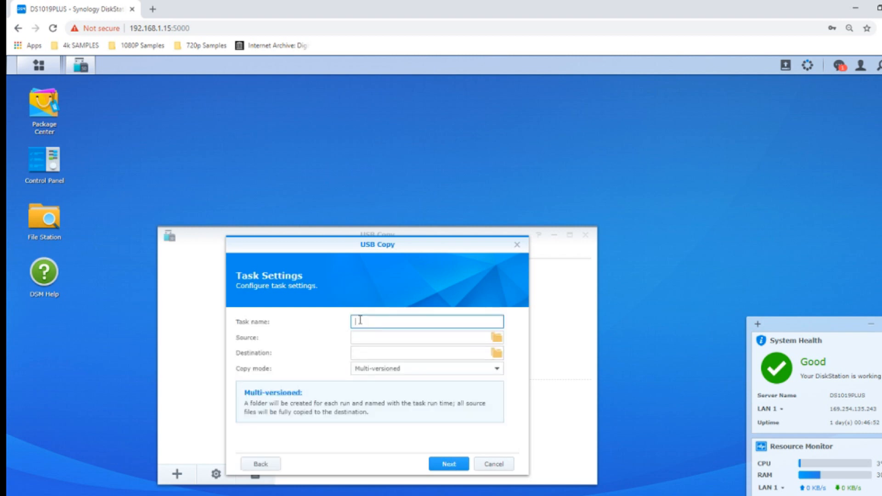
pyautogui.write('N')
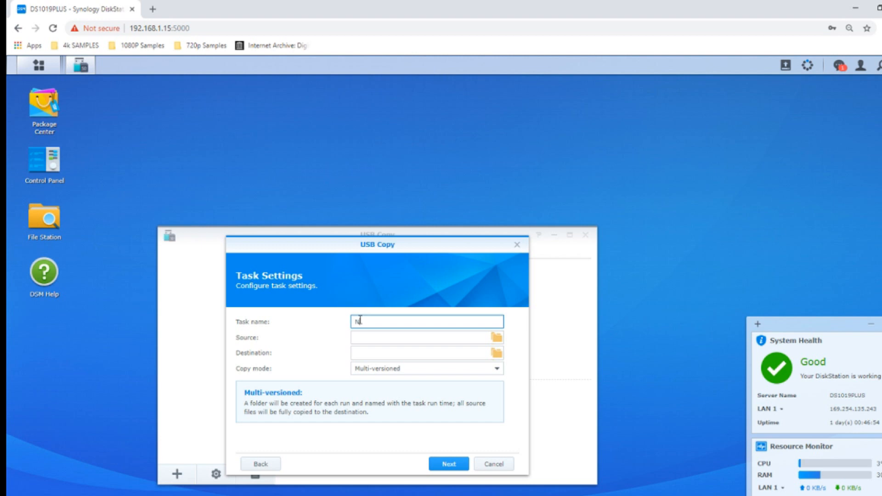
pyautogui.moveTo(383, 339)
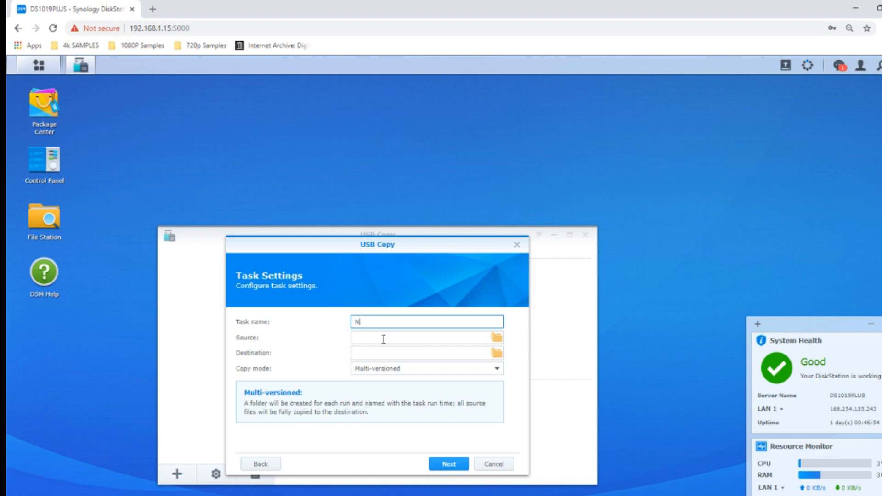
pyautogui.write('AS2USB')
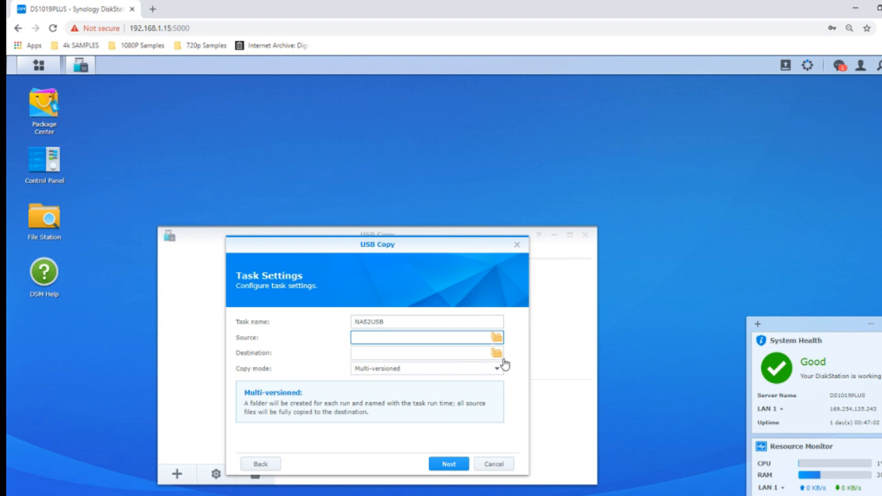
pyautogui.moveTo(497, 337)
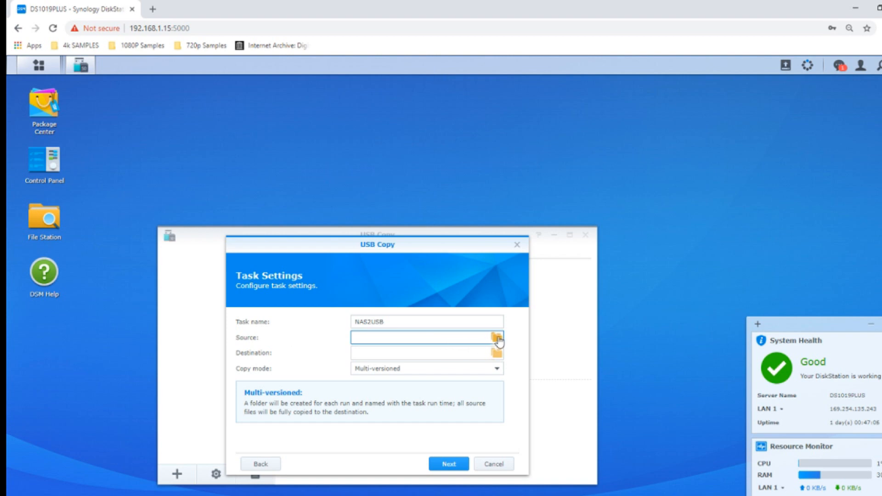
# Set the task's source folder to the /photo shared folder.
pyautogui.click(495, 337)
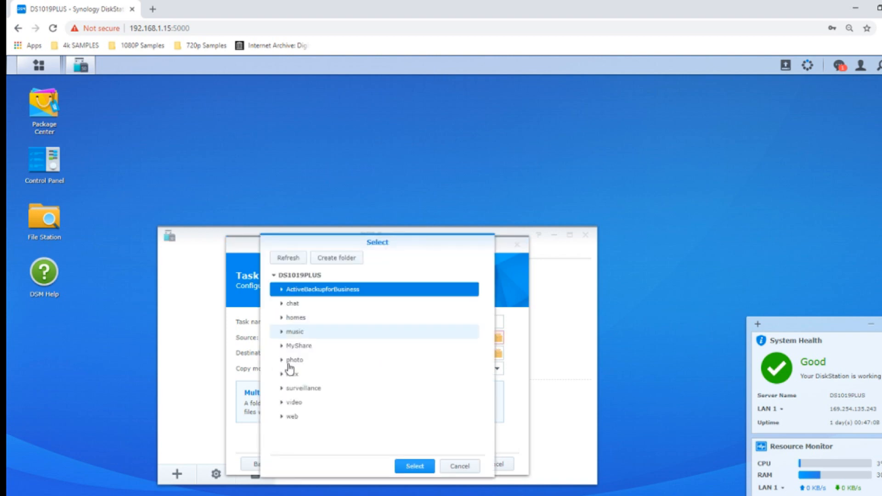
pyautogui.click(294, 361)
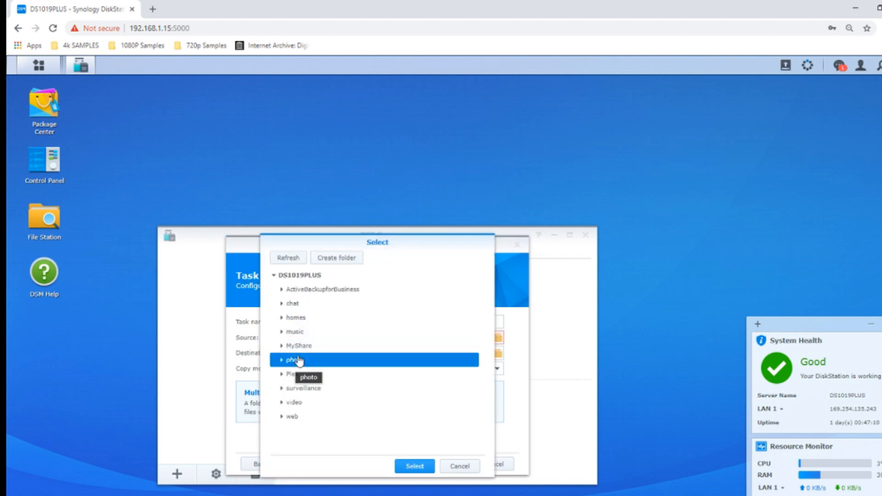
pyautogui.click(276, 360)
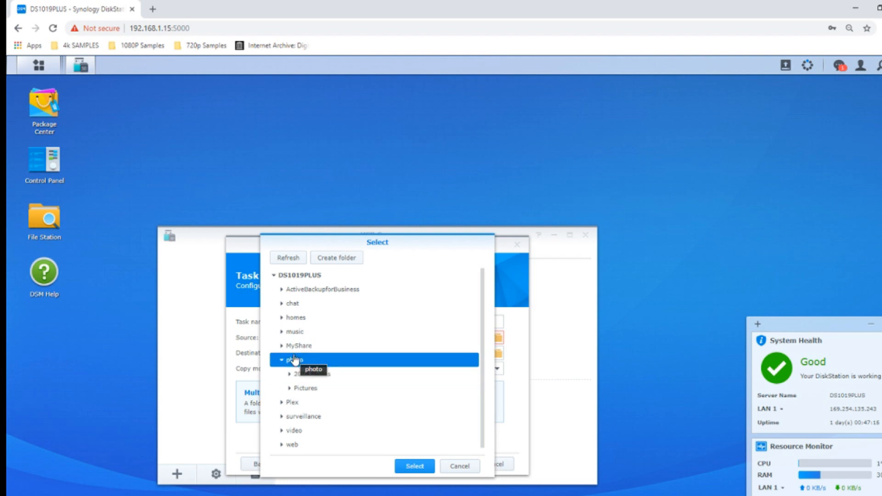
pyautogui.moveTo(333, 384)
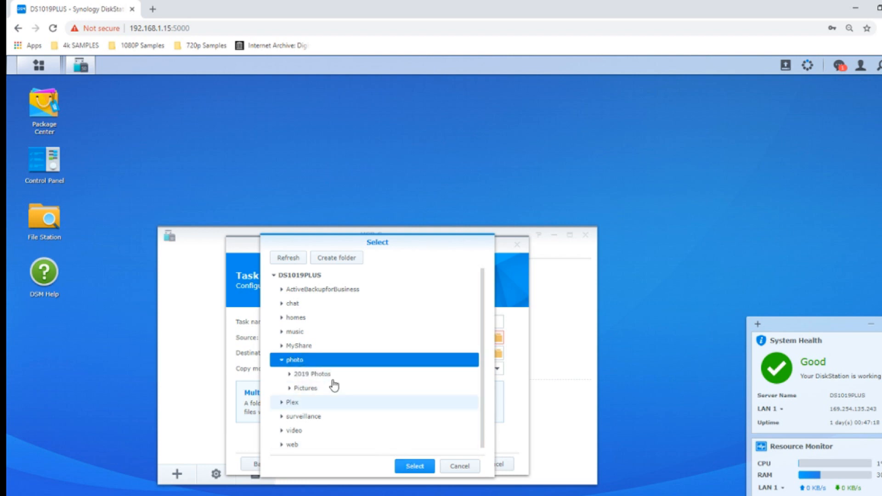
pyautogui.moveTo(315, 381)
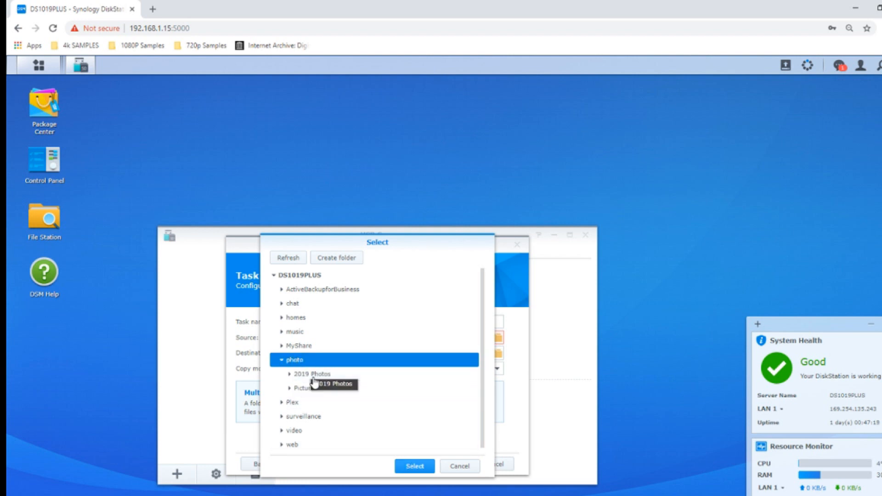
pyautogui.click(415, 466)
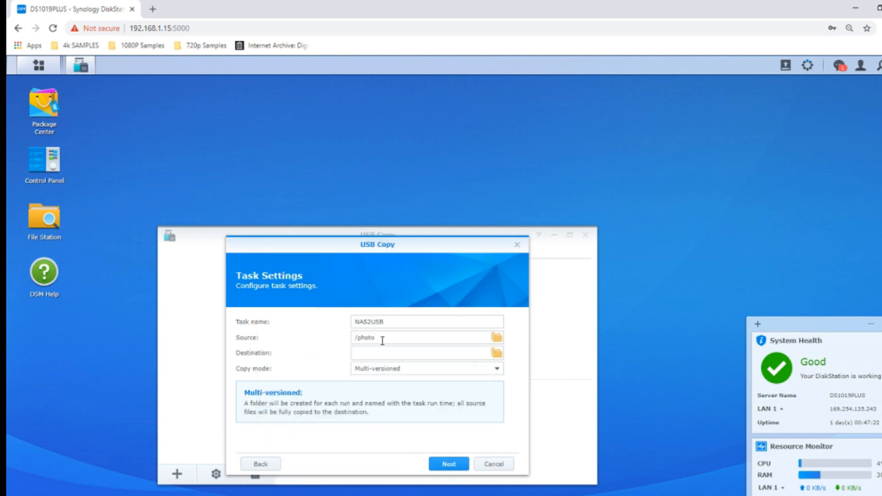
# Set the task's destination folder to /usbshare1 on the USB drive.
pyautogui.click(496, 353)
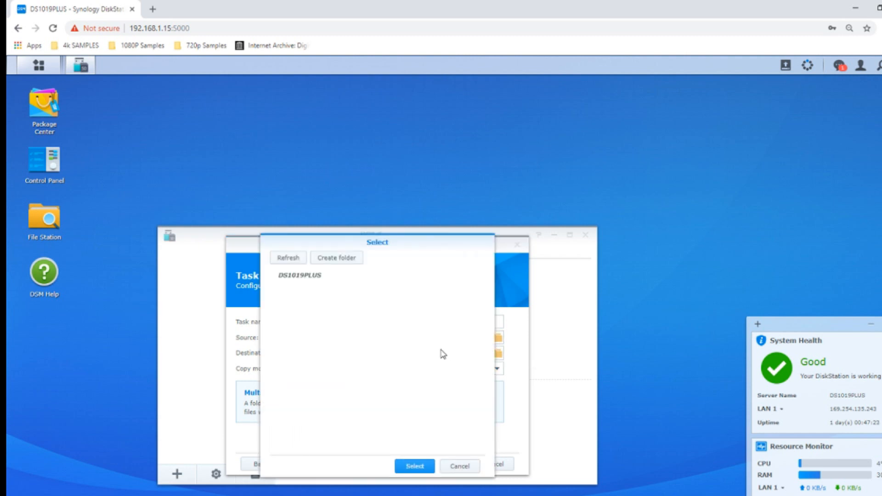
pyautogui.click(275, 275)
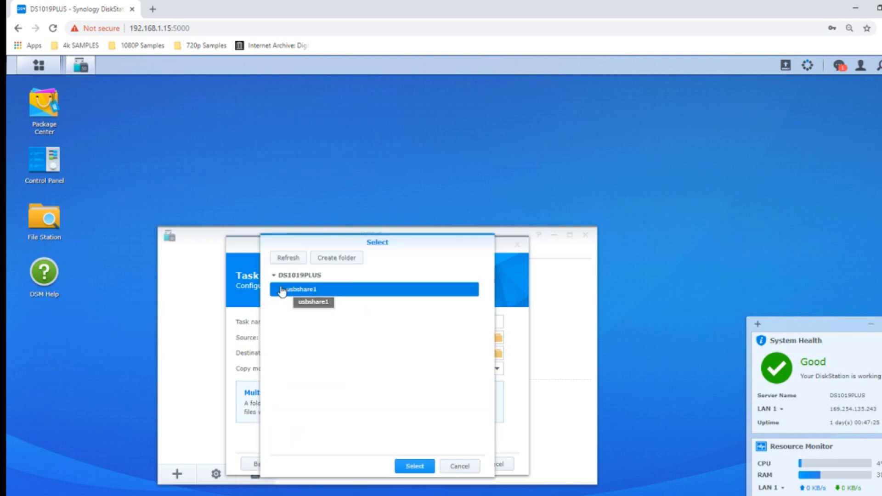
pyautogui.click(289, 290)
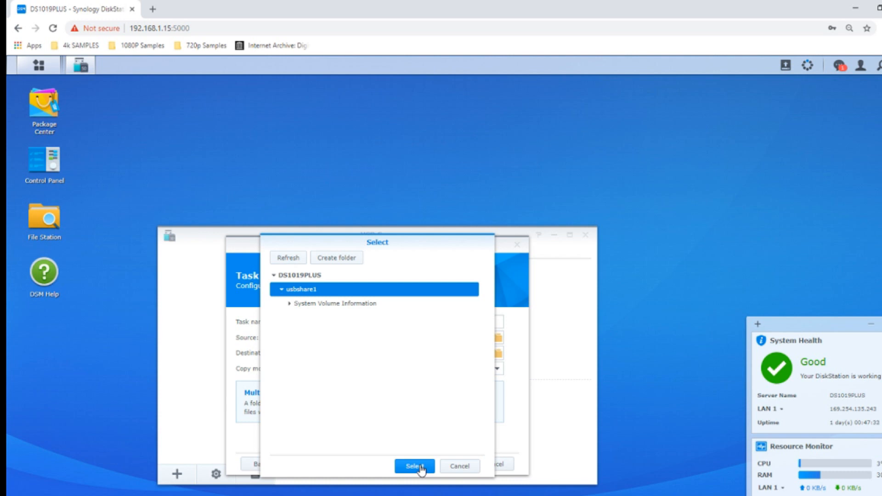
pyautogui.click(414, 466)
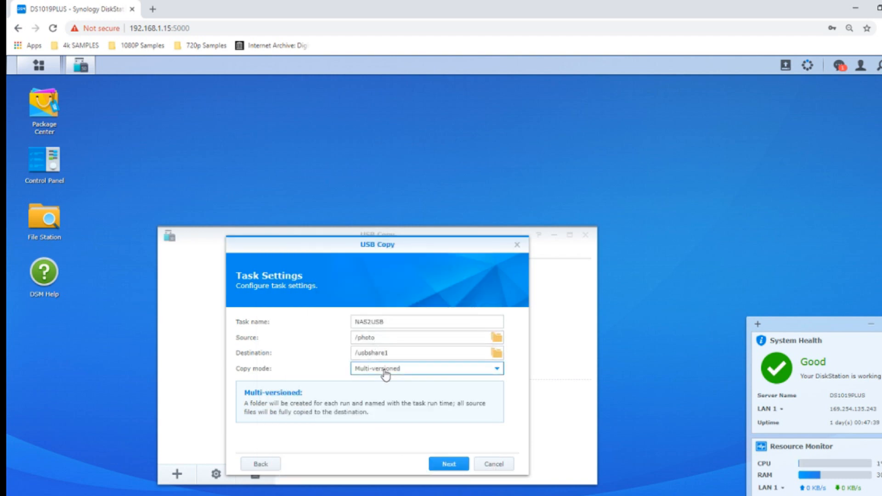
# Change the copy mode from Multi-versioned to Mirroring and read its description.
pyautogui.click(427, 368)
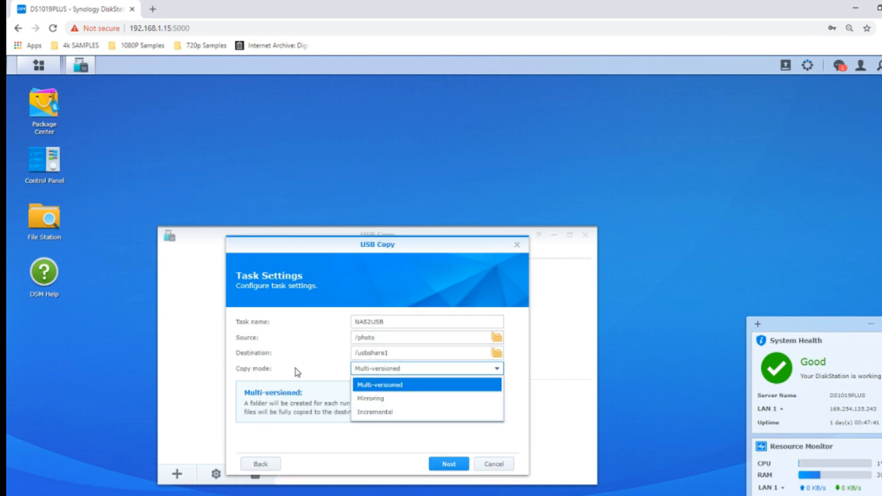
pyautogui.moveTo(367, 387)
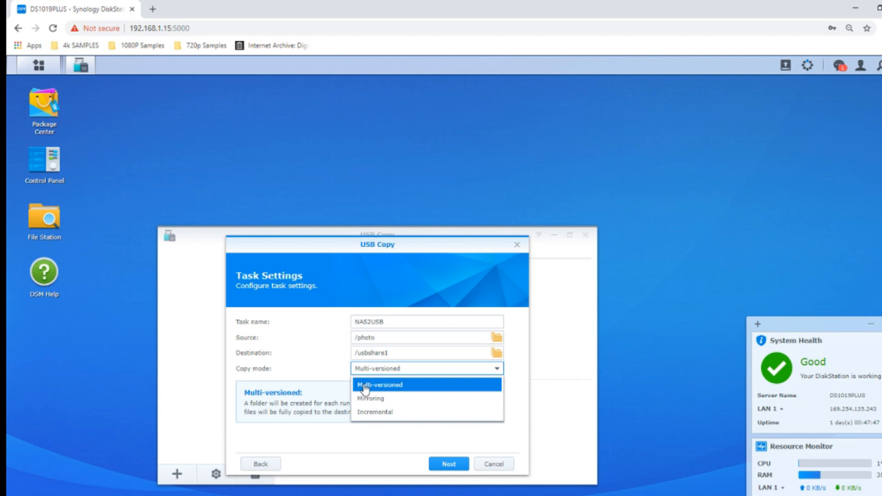
pyautogui.moveTo(392, 387)
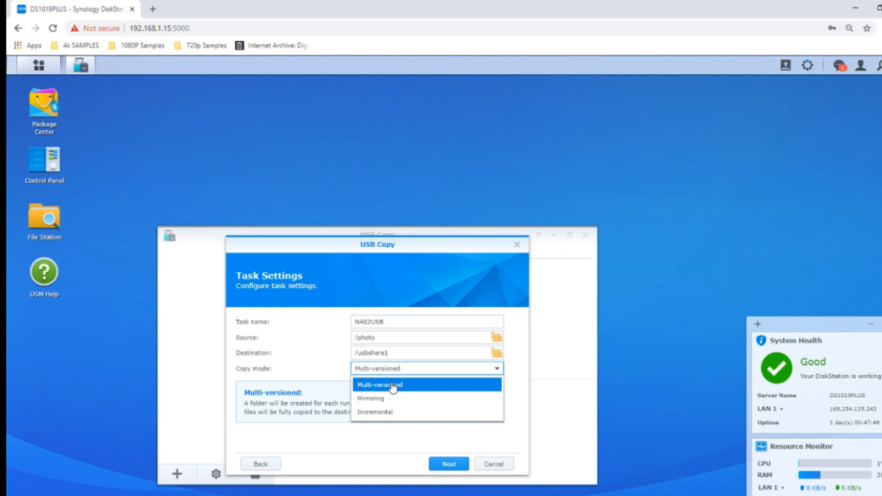
pyautogui.moveTo(363, 388)
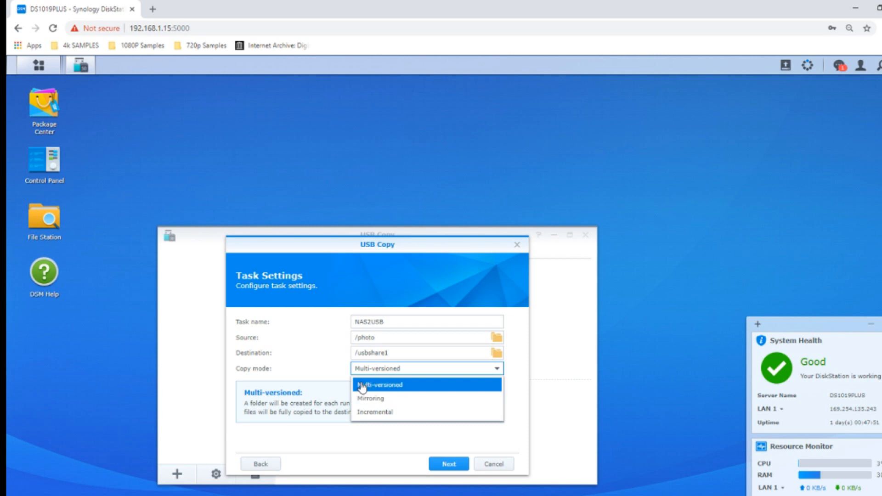
pyautogui.moveTo(408, 393)
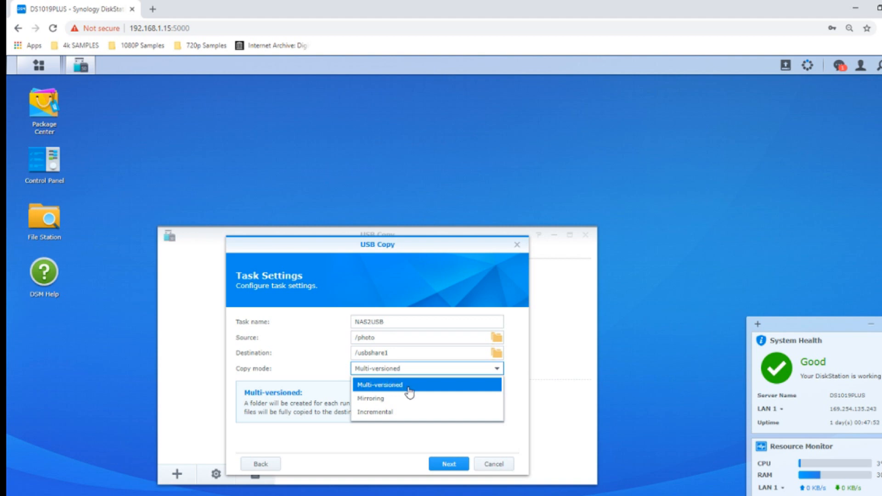
pyautogui.moveTo(382, 388)
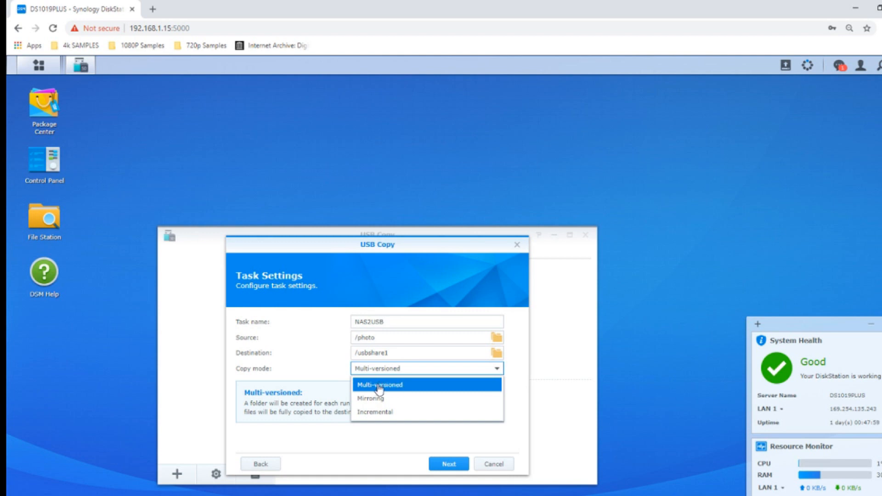
pyautogui.click(370, 398)
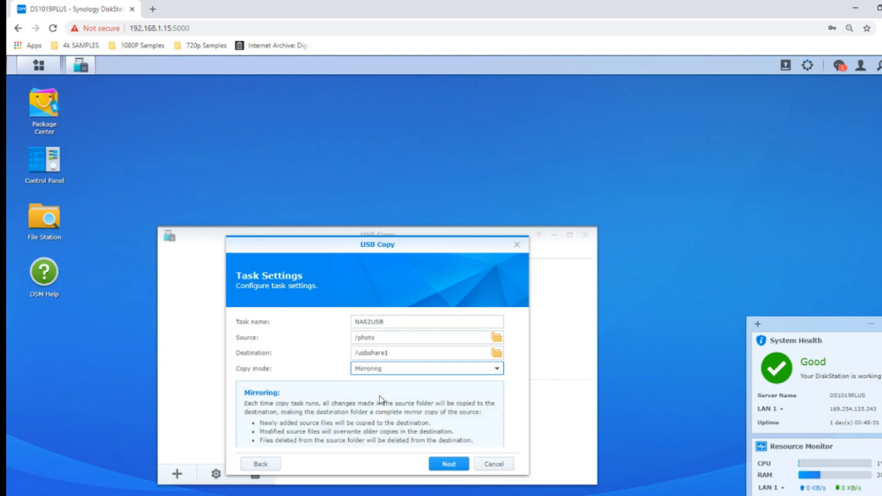
pyautogui.scroll(-3)
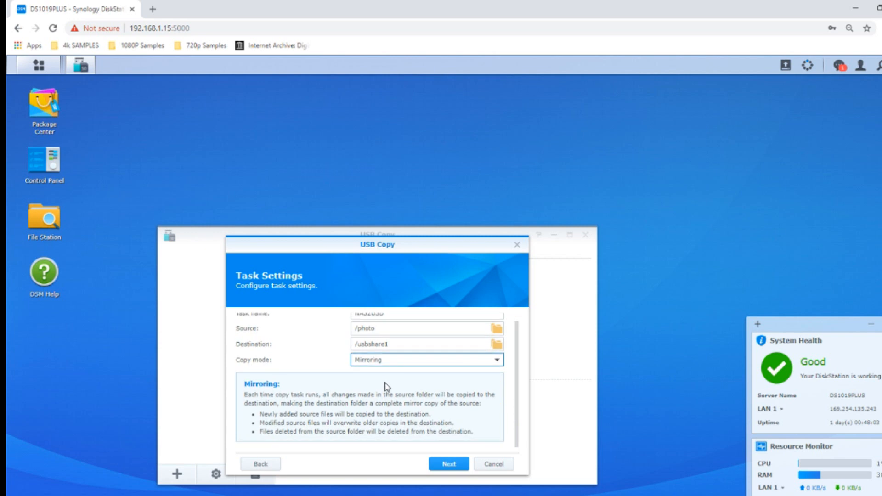
pyautogui.moveTo(257, 337)
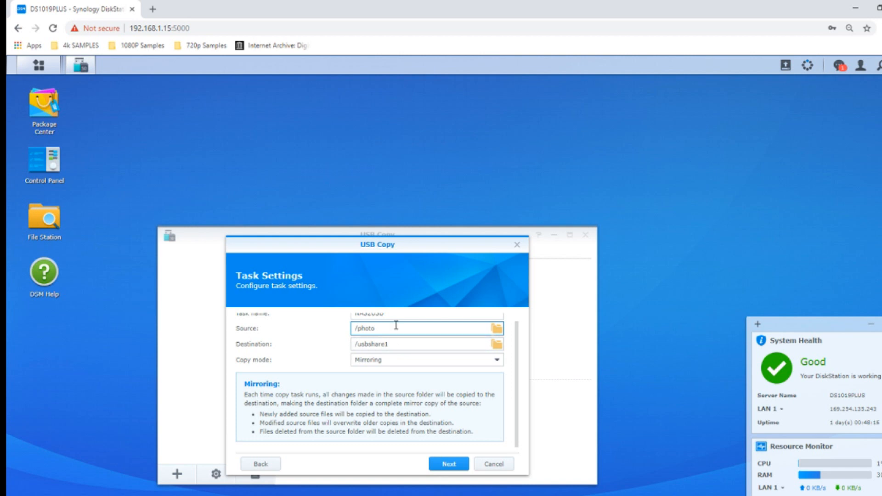
pyautogui.moveTo(344, 373)
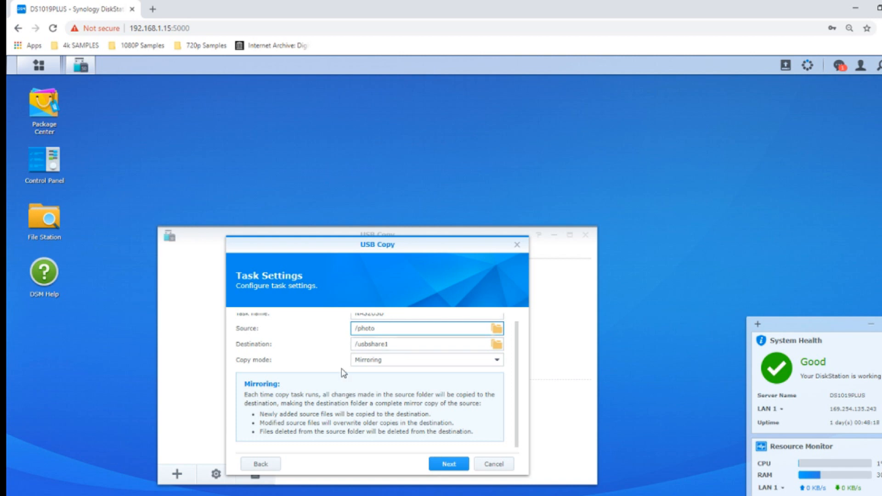
pyautogui.moveTo(395, 340)
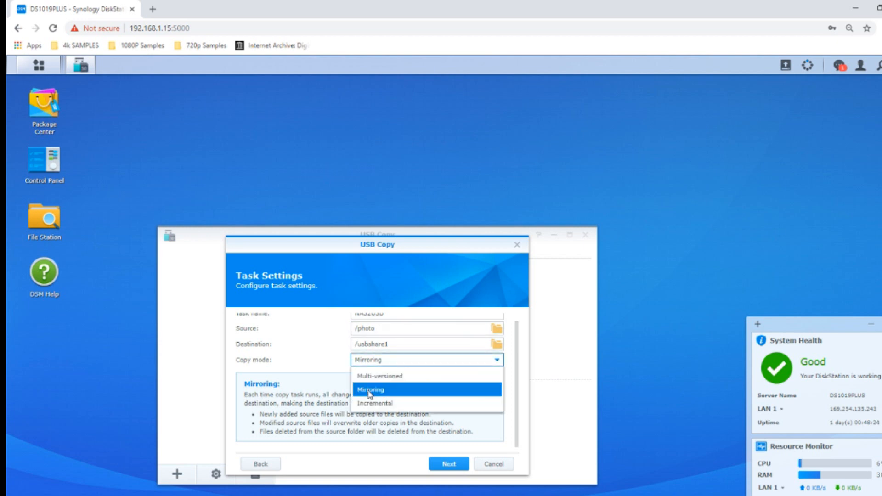
# Switch to Incremental mode and review folder structure, delete-source and file-conflict options.
pyautogui.click(375, 403)
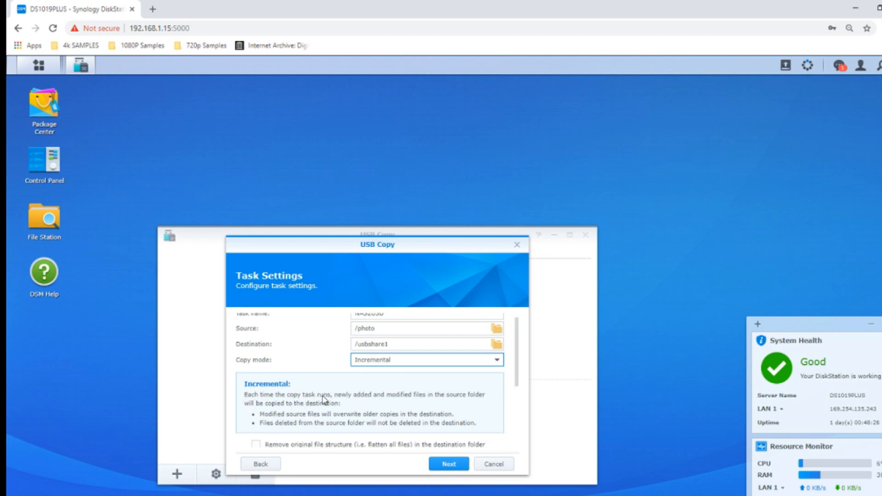
pyautogui.moveTo(339, 392)
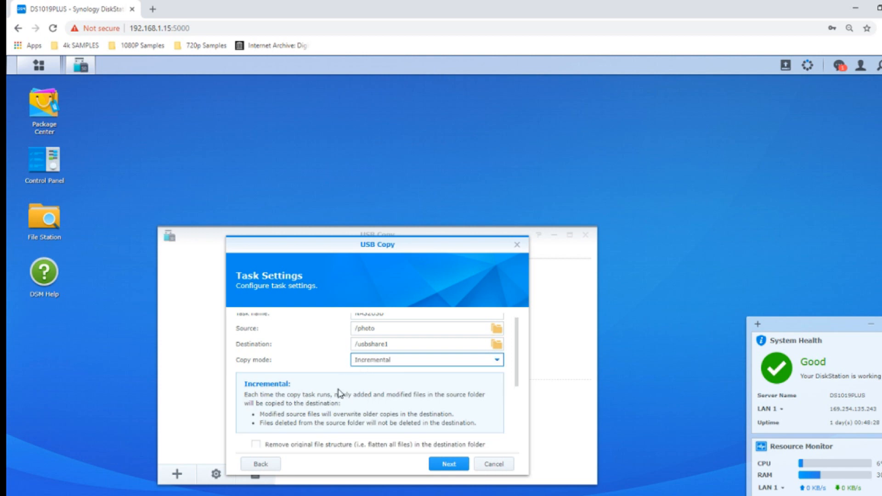
pyautogui.moveTo(445, 330)
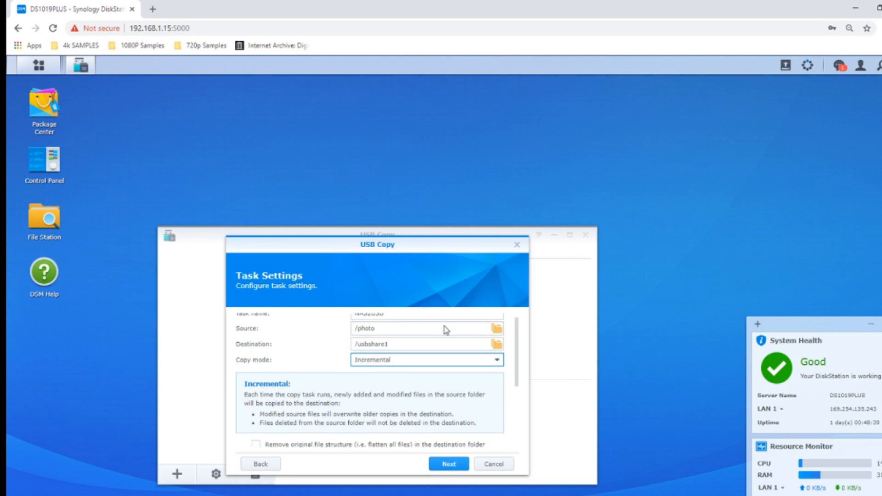
pyautogui.scroll(-3)
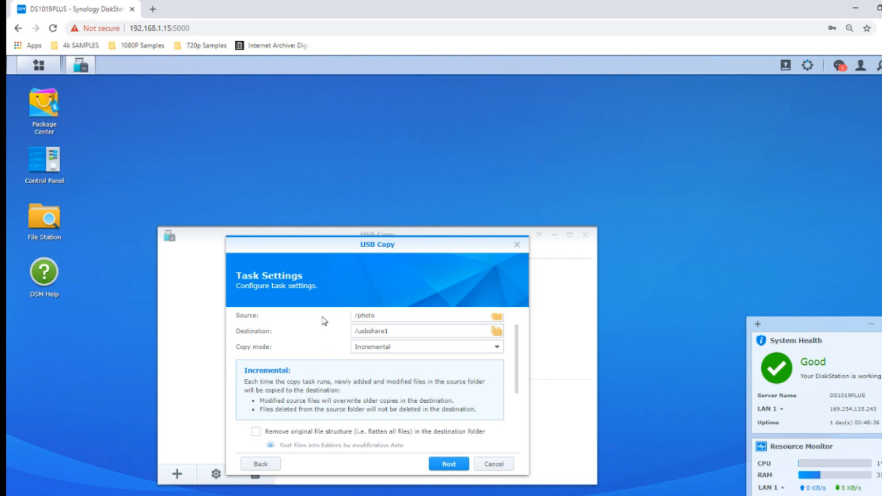
pyautogui.moveTo(385, 342)
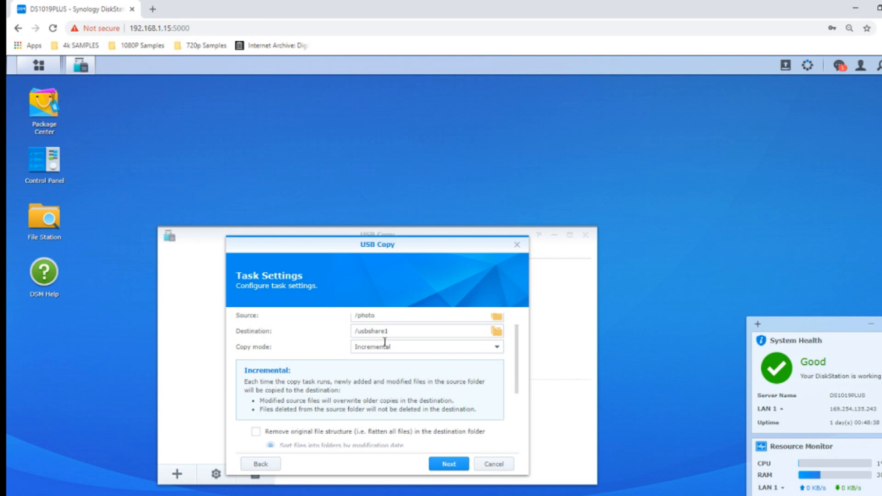
pyautogui.moveTo(363, 325)
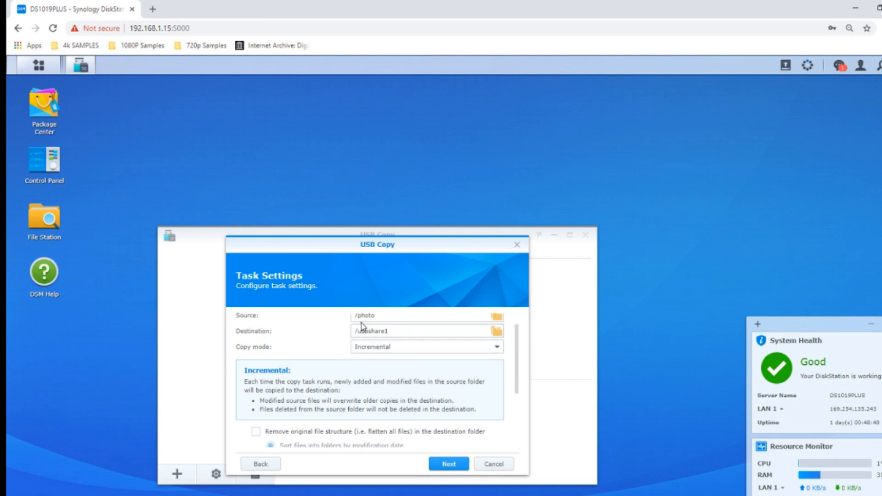
pyautogui.moveTo(520, 348)
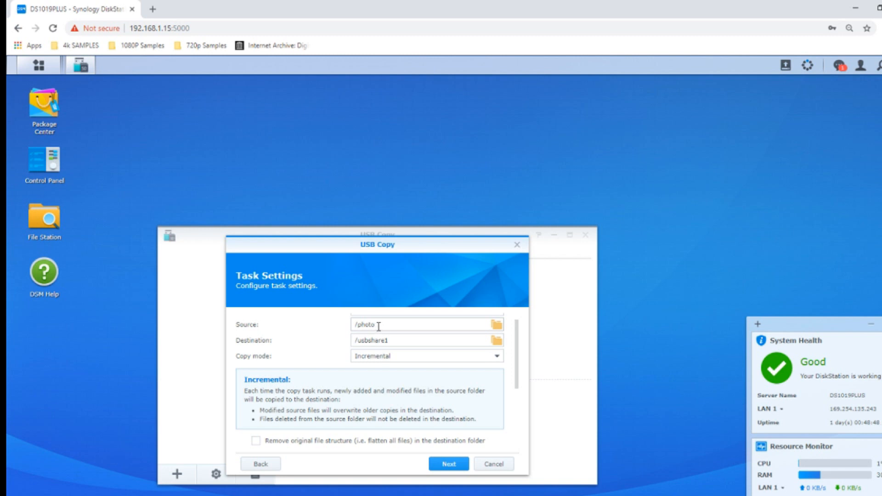
pyautogui.moveTo(379, 326)
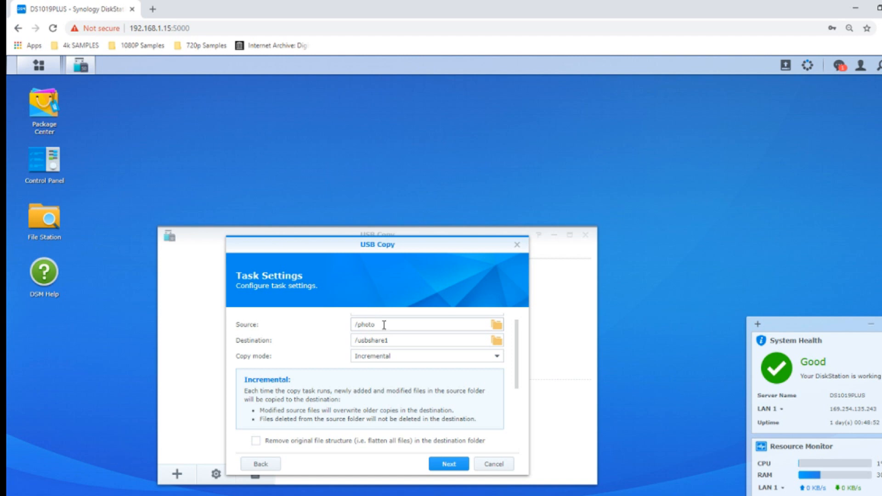
pyautogui.moveTo(394, 361)
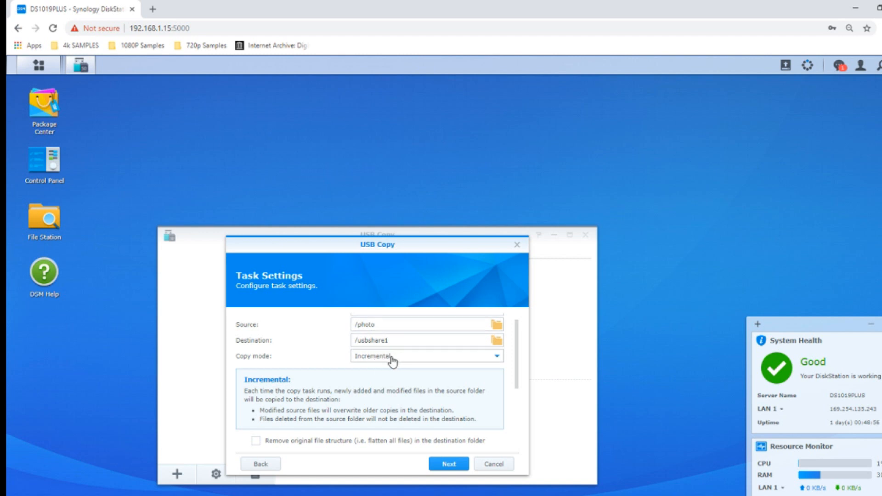
pyautogui.moveTo(385, 365)
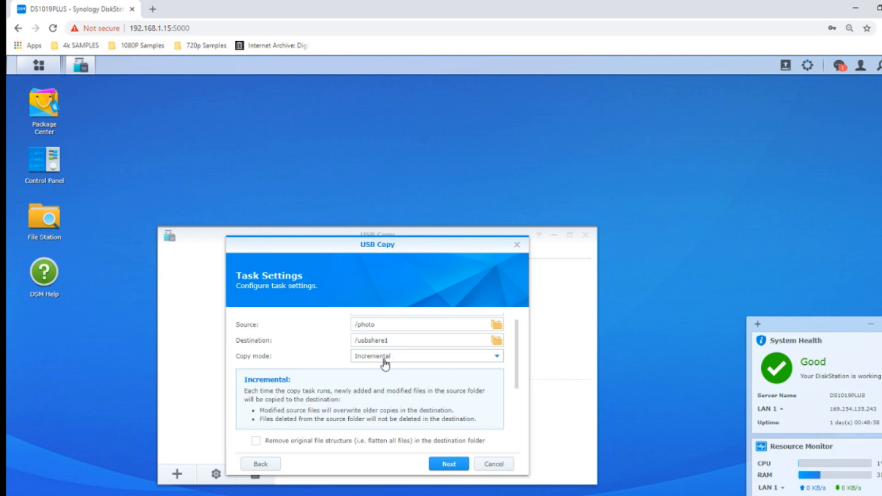
pyautogui.moveTo(375, 362)
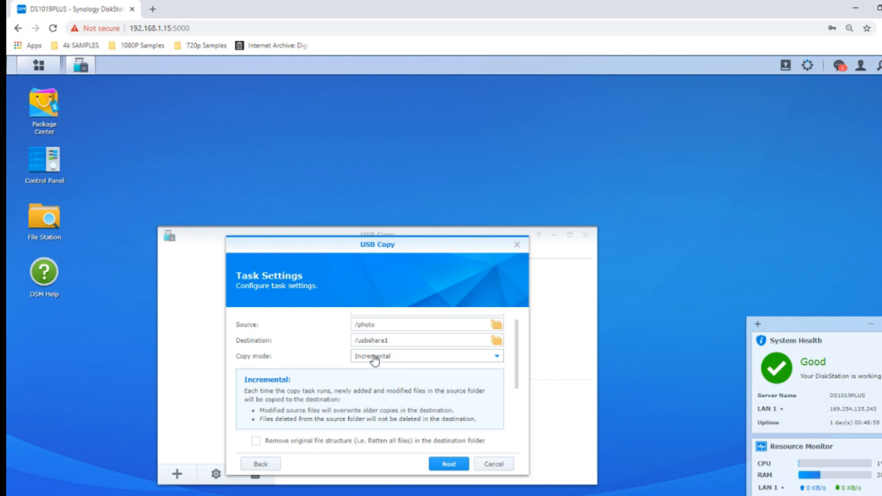
pyautogui.moveTo(360, 361)
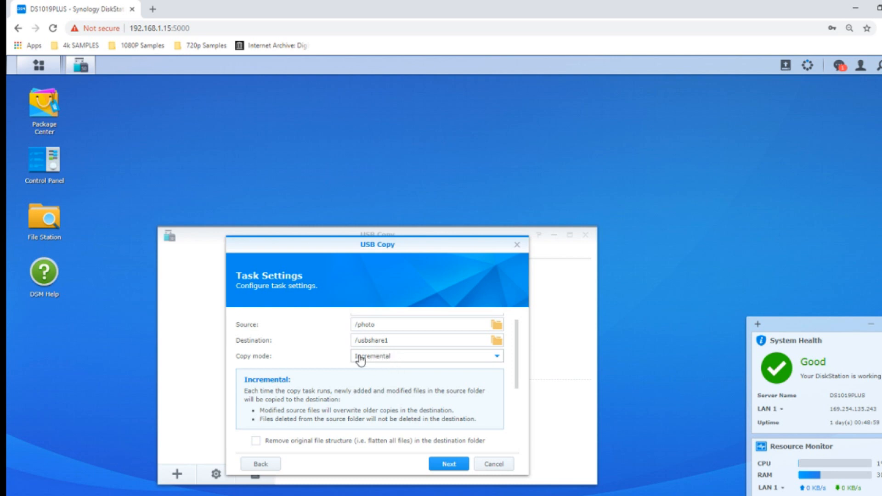
pyautogui.moveTo(209, 440)
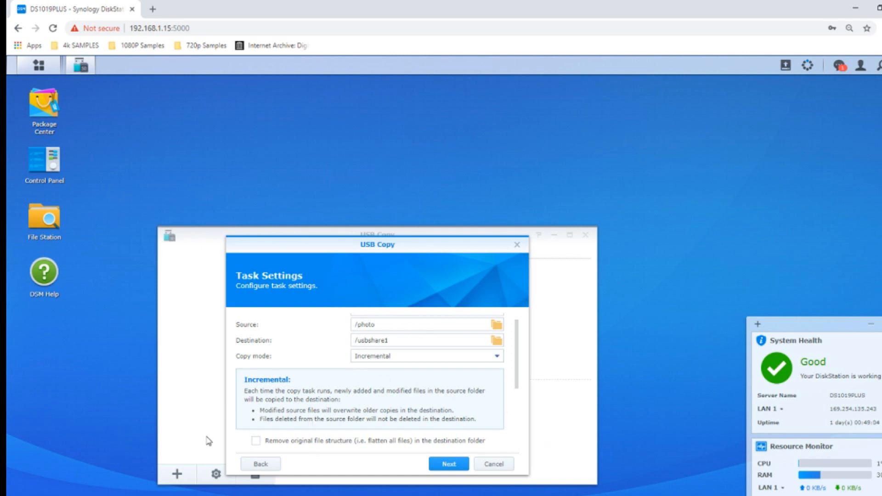
pyautogui.moveTo(515, 350)
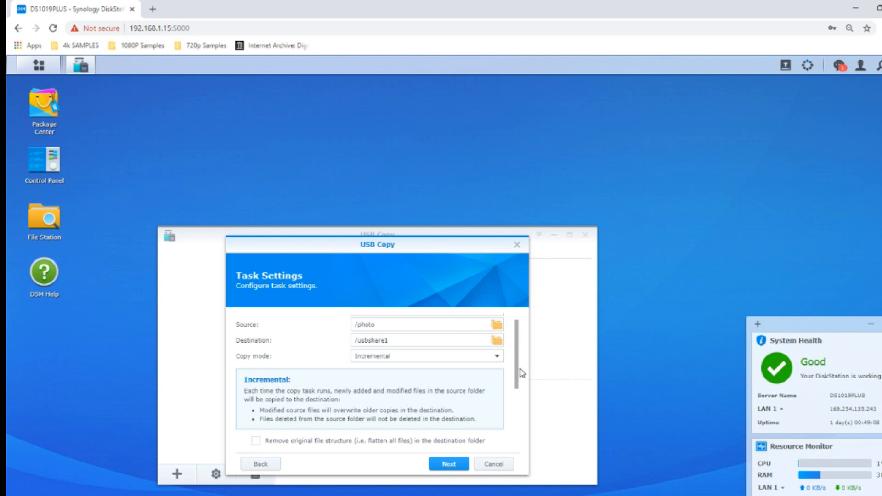
pyautogui.scroll(-3)
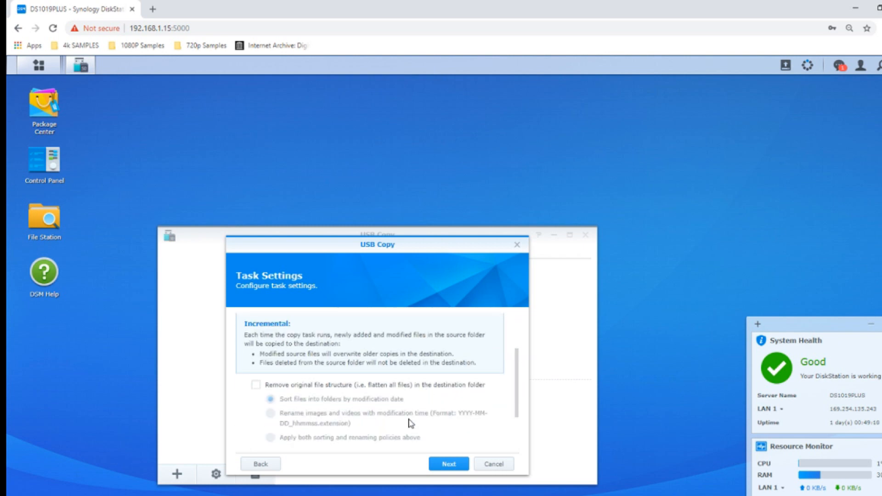
pyautogui.moveTo(307, 381)
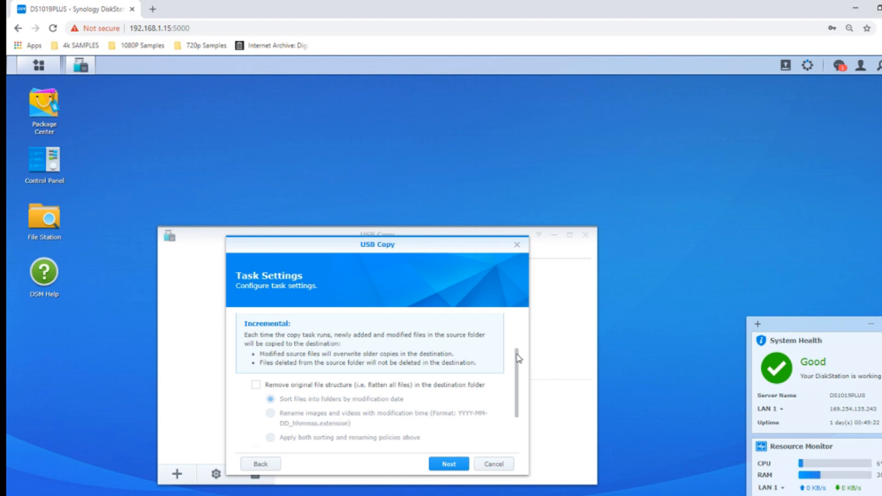
pyautogui.scroll(-3)
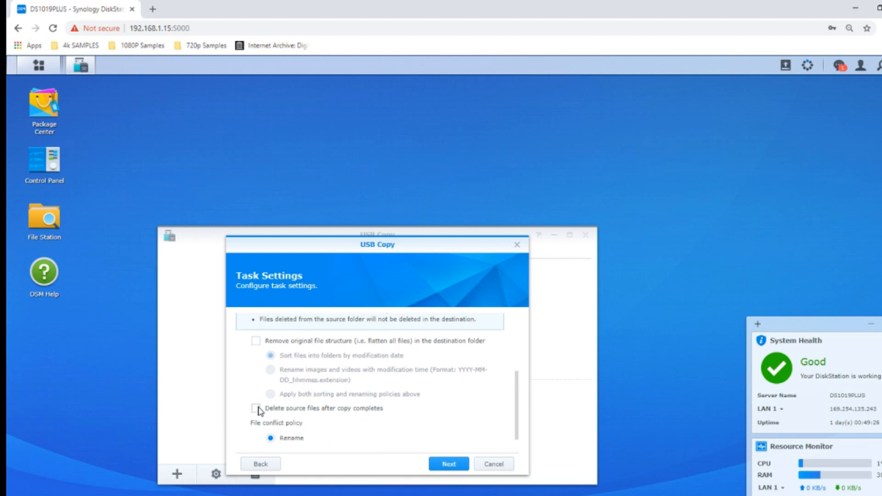
pyautogui.moveTo(518, 379)
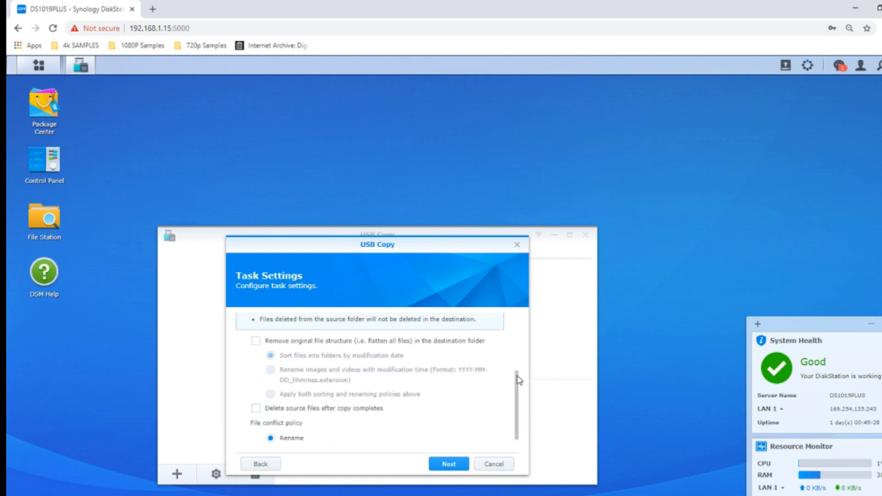
pyautogui.moveTo(287, 418)
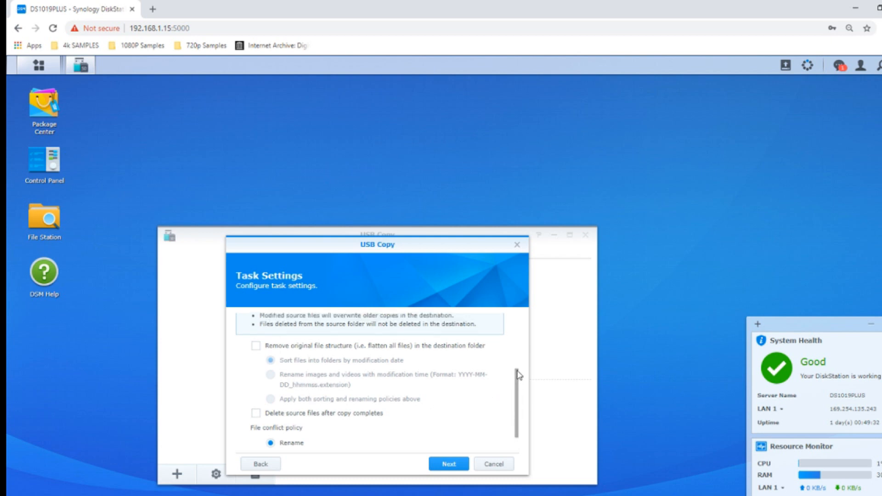
pyautogui.scroll(3)
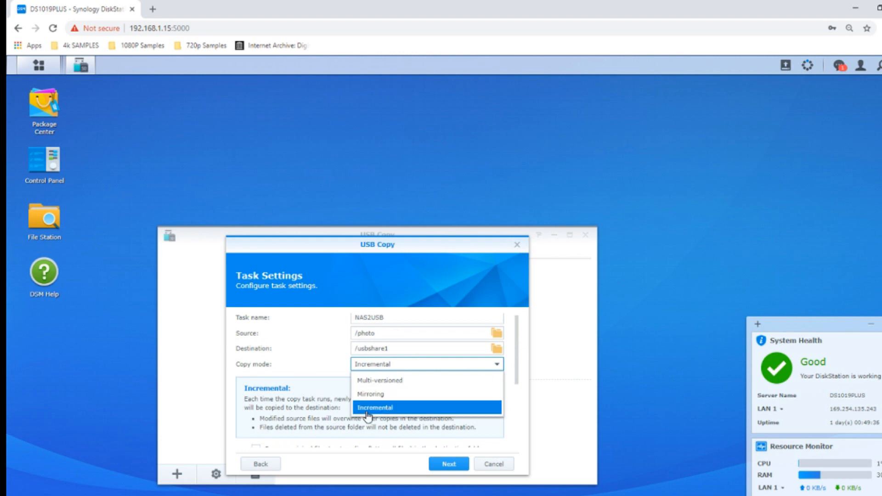
pyautogui.moveTo(374, 394)
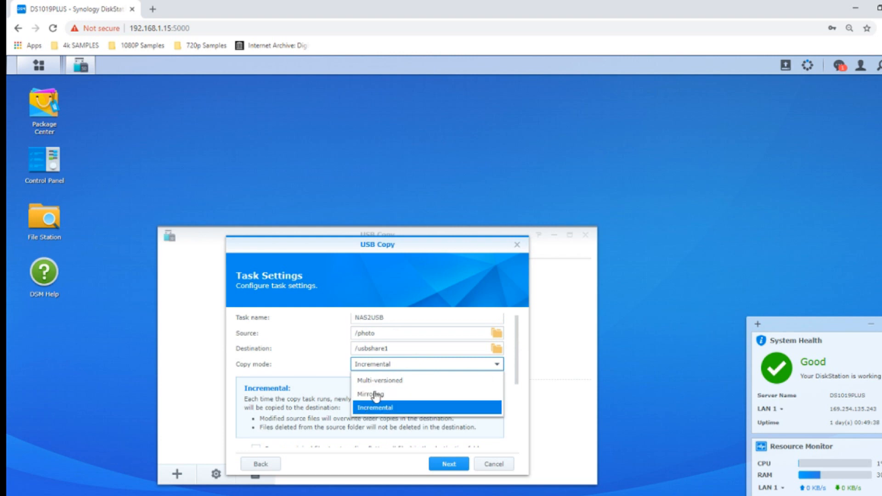
pyautogui.moveTo(380, 380)
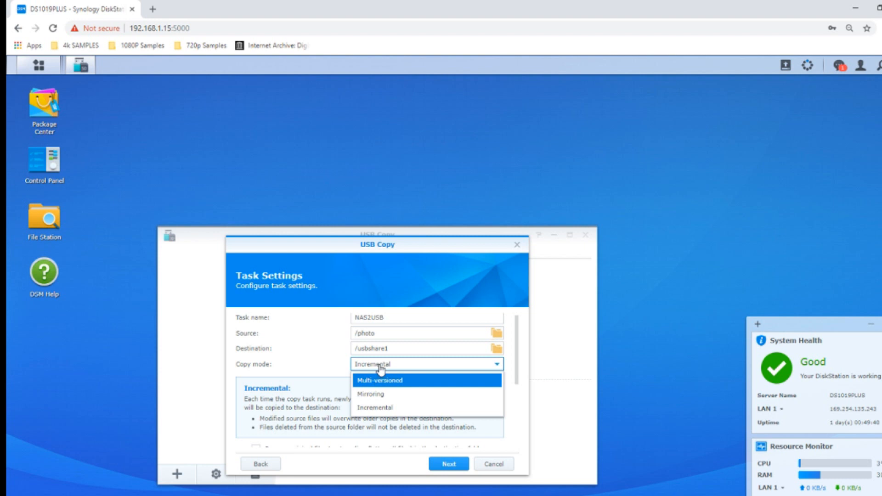
pyautogui.moveTo(372, 394)
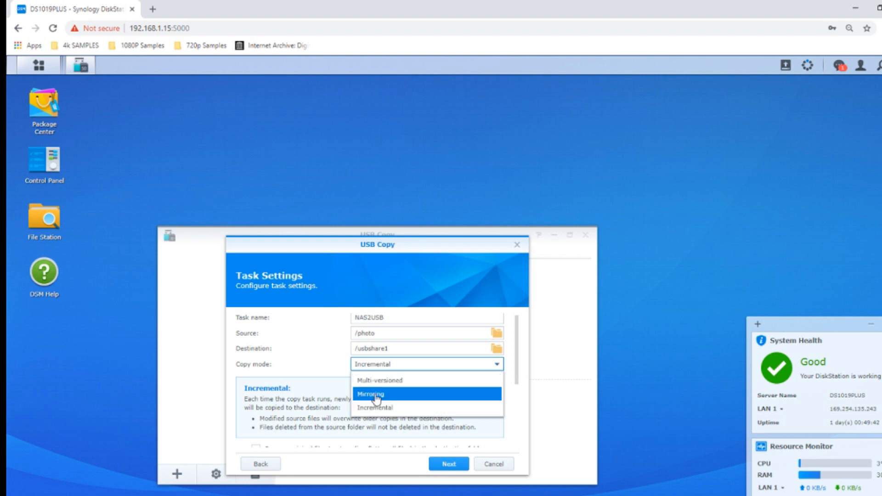
# Return the NAS2USB task's copy mode to Mirroring.
pyautogui.click(370, 395)
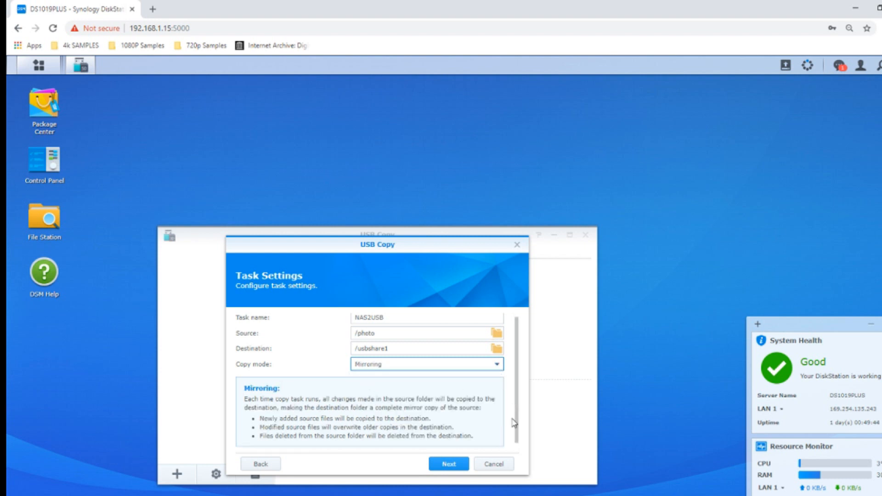
# Set the trigger to copy whenever the USB device is plugged in, then proceed to File Filter.
pyautogui.click(448, 463)
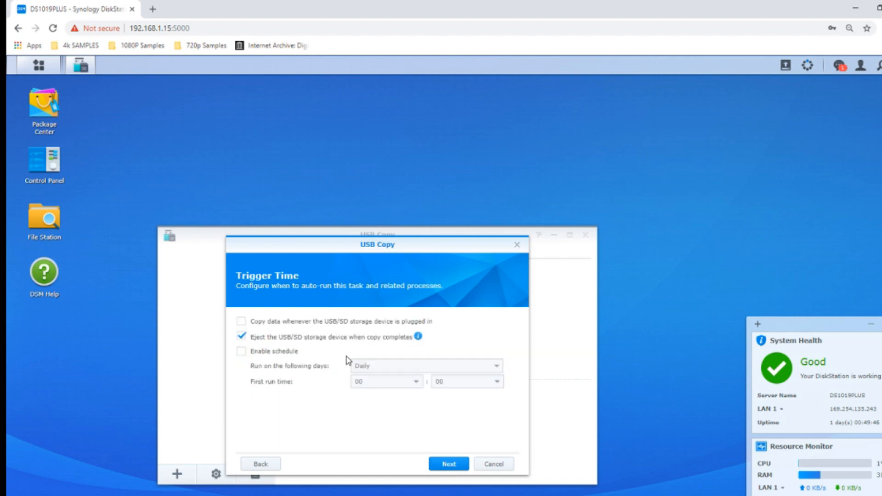
pyautogui.moveTo(322, 376)
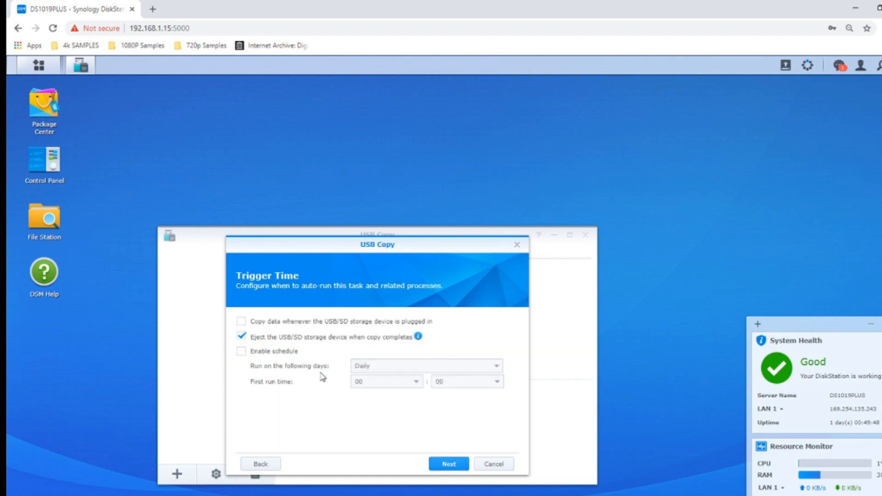
pyautogui.moveTo(268, 328)
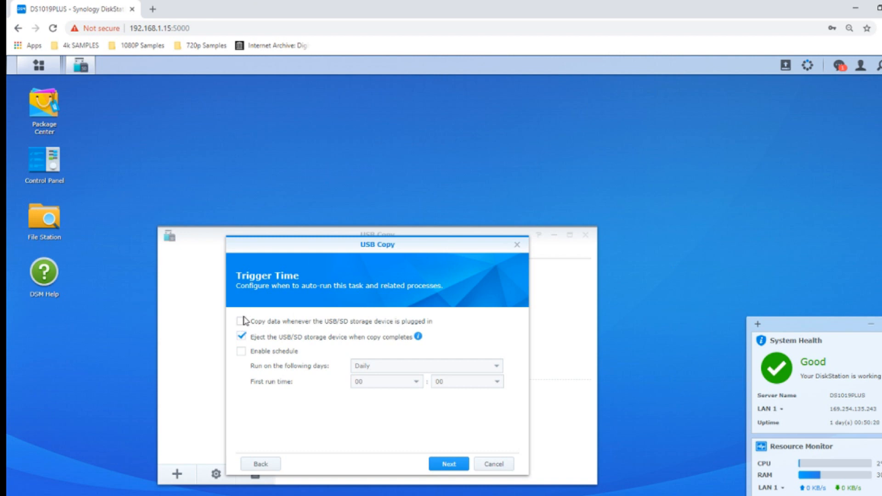
pyautogui.moveTo(260, 273)
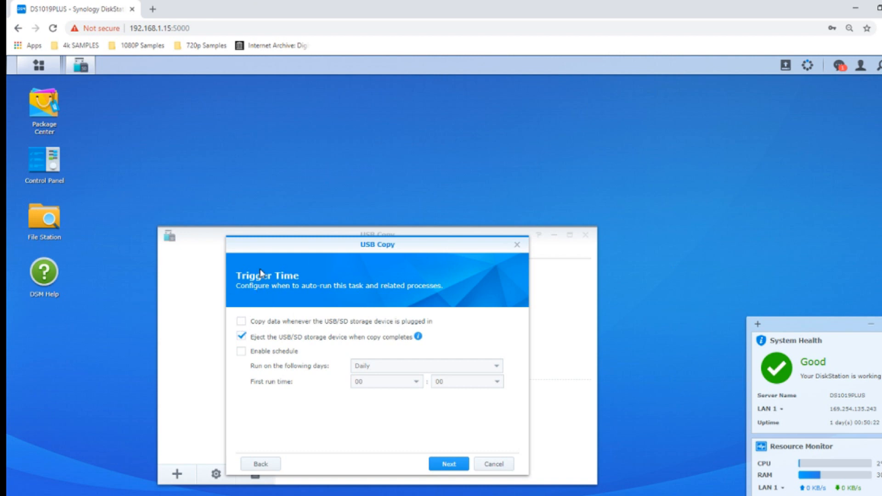
pyautogui.moveTo(250, 337)
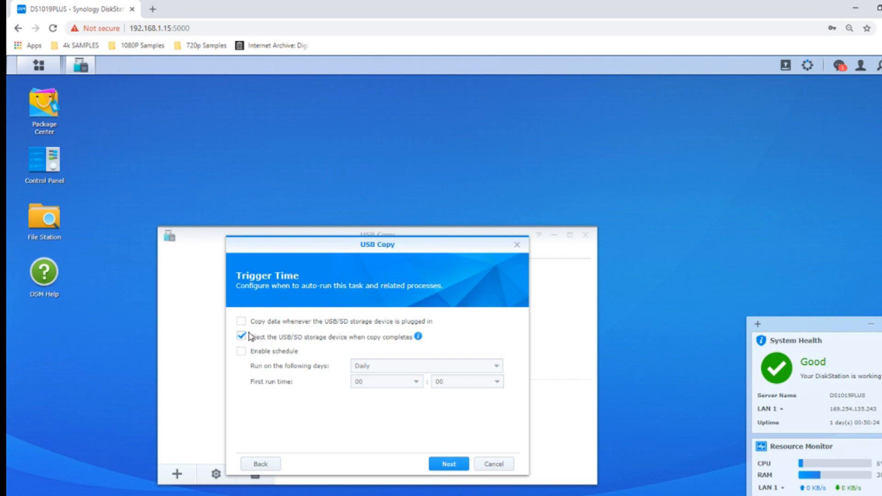
pyautogui.moveTo(302, 342)
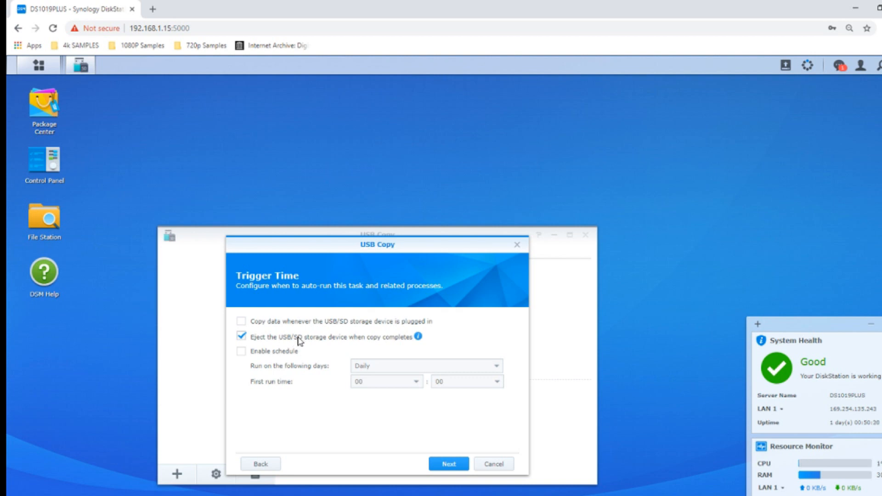
pyautogui.moveTo(281, 342)
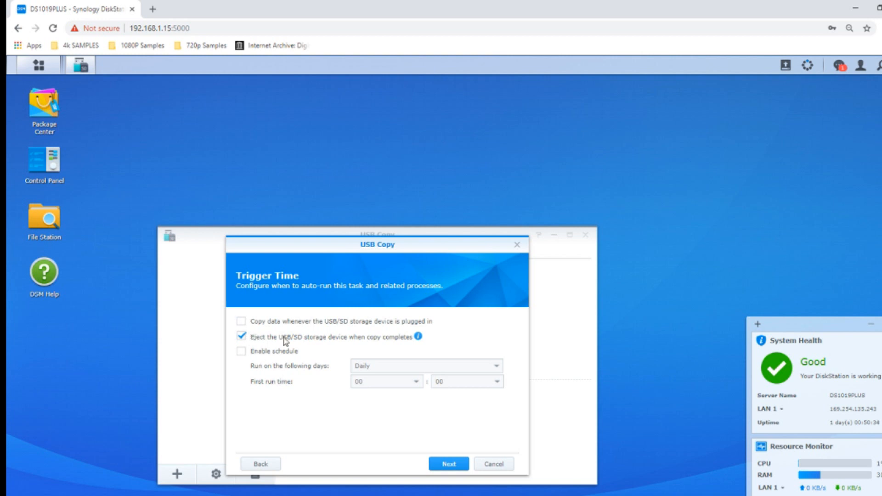
pyautogui.click(240, 321)
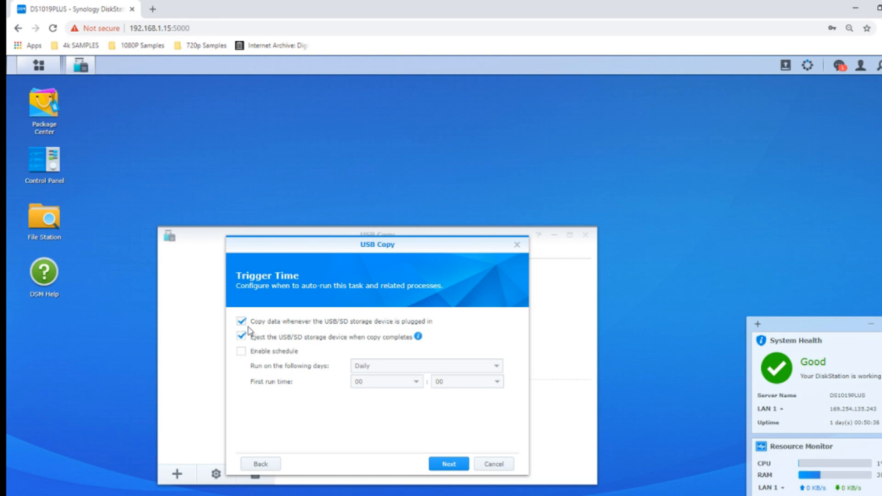
pyautogui.moveTo(249, 342)
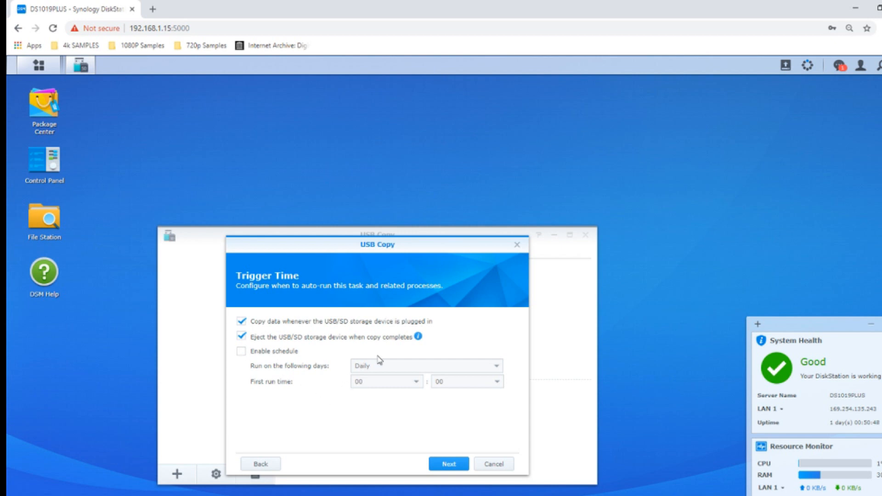
pyautogui.moveTo(308, 321)
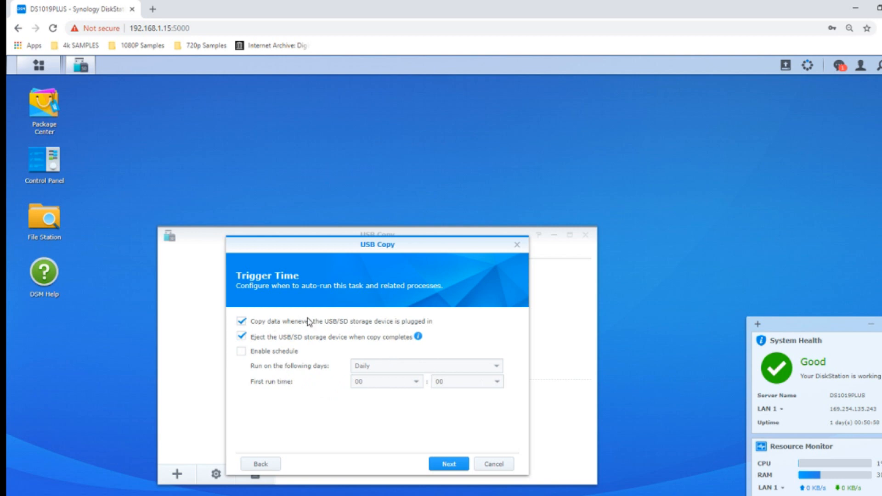
pyautogui.moveTo(318, 339)
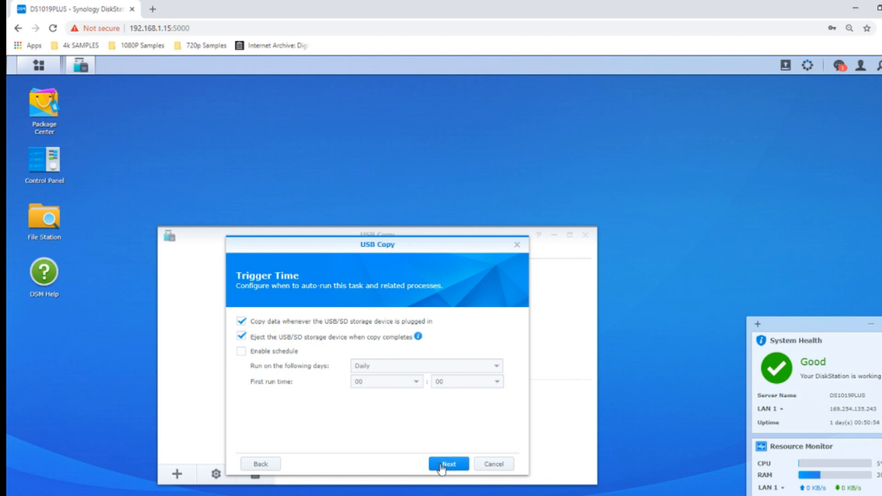
pyautogui.moveTo(283, 363)
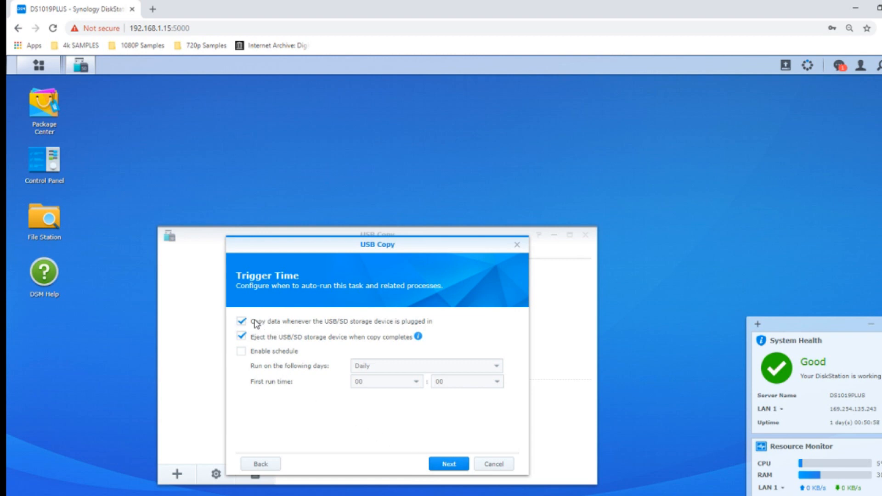
pyautogui.moveTo(406, 322)
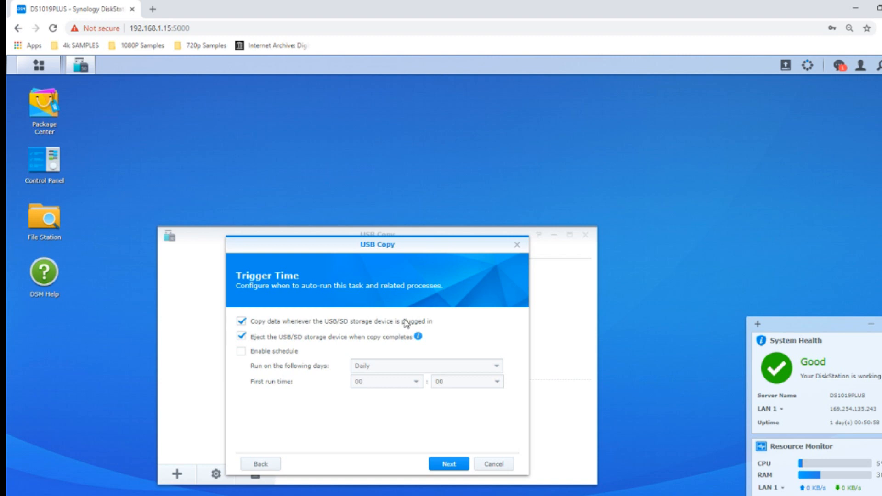
pyautogui.moveTo(357, 326)
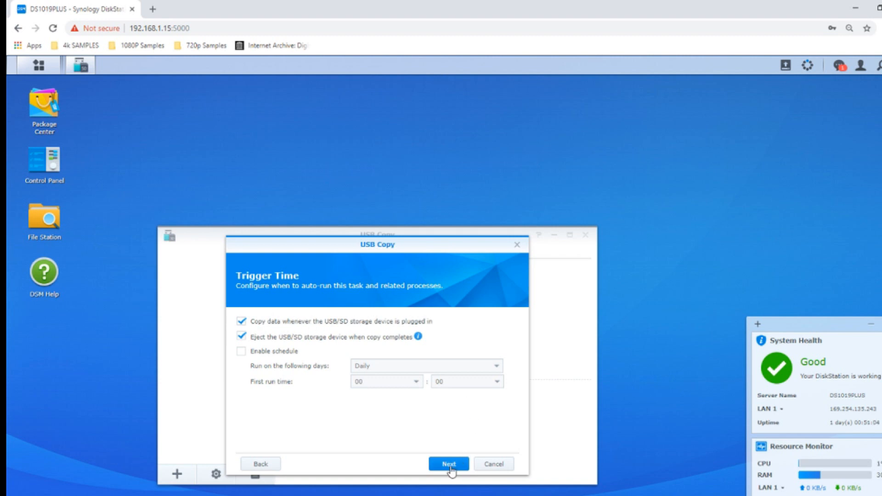
pyautogui.click(449, 463)
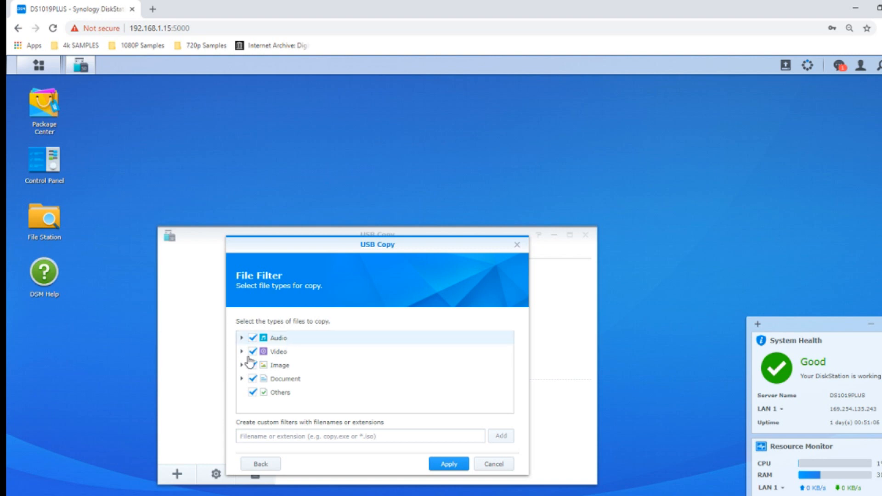
pyautogui.moveTo(257, 383)
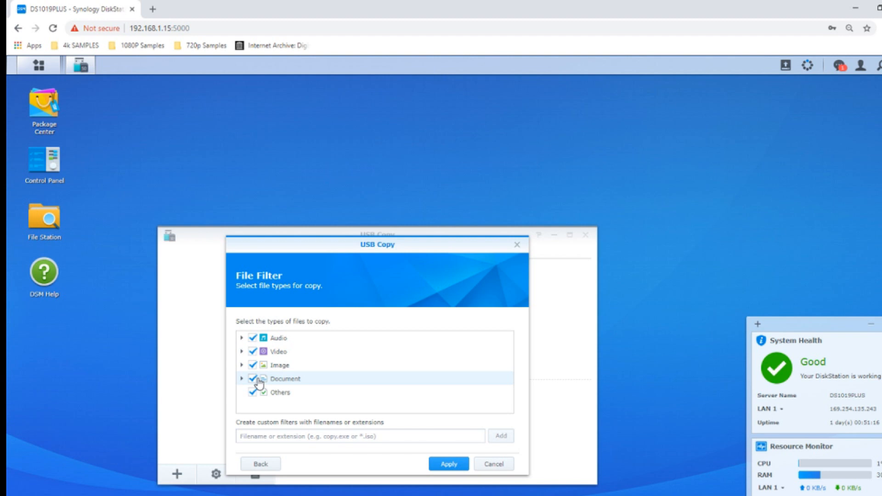
pyautogui.moveTo(260, 410)
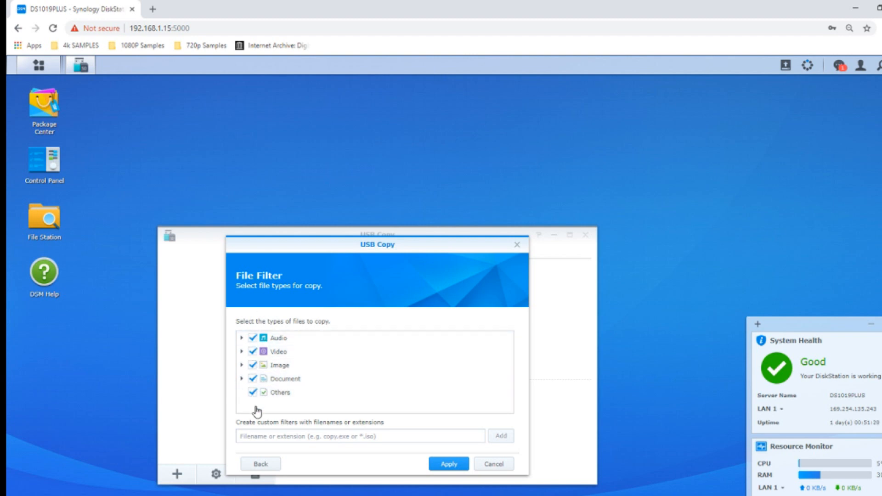
# Apply the NAS2USB task with all file types included, leaving it Unexecuted.
pyautogui.click(360, 435)
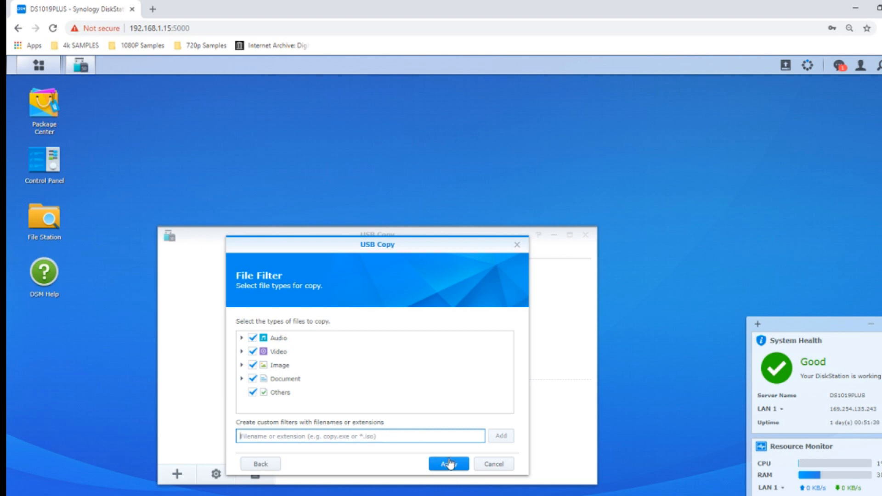
pyautogui.click(448, 463)
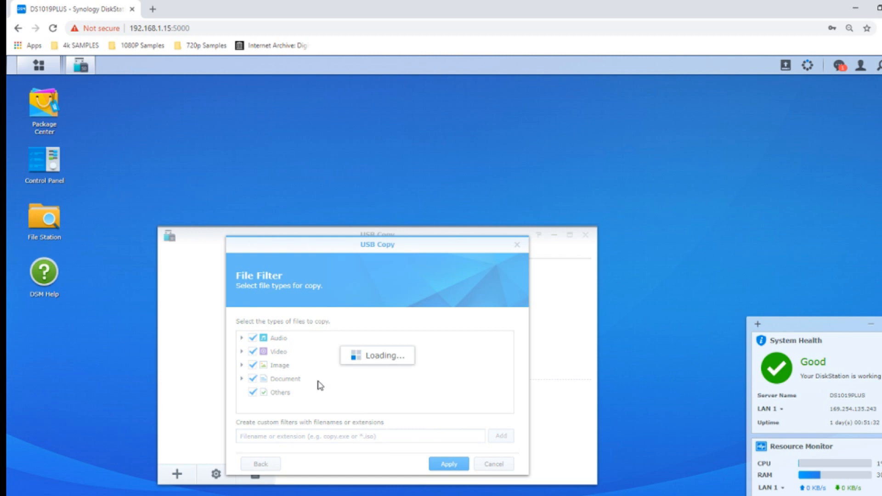
pyautogui.click(448, 464)
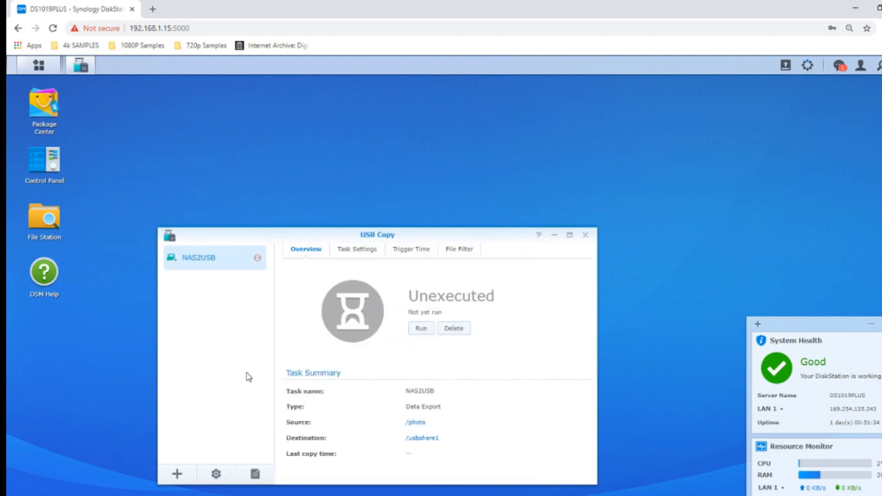
pyautogui.moveTo(458, 252)
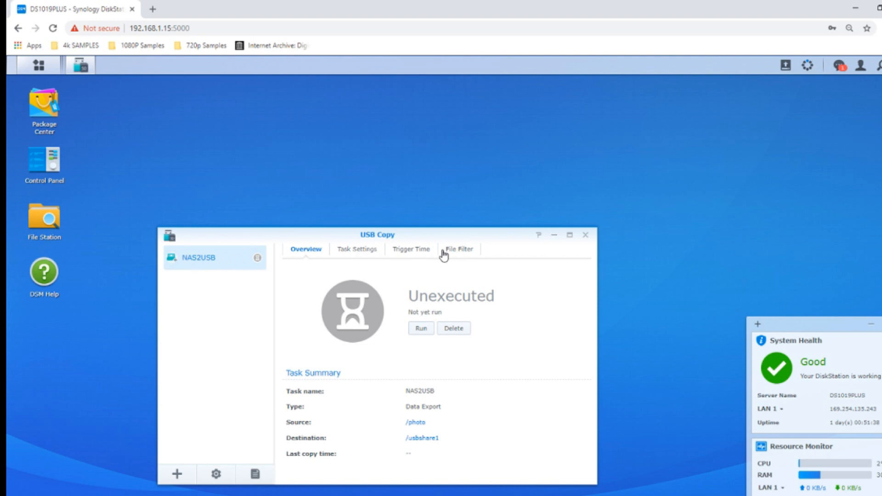
pyautogui.moveTo(177, 474)
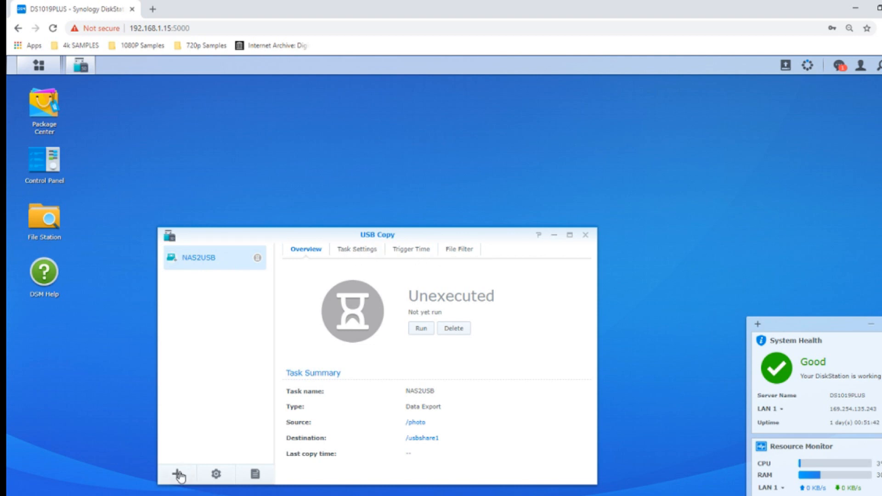
pyautogui.moveTo(421, 328)
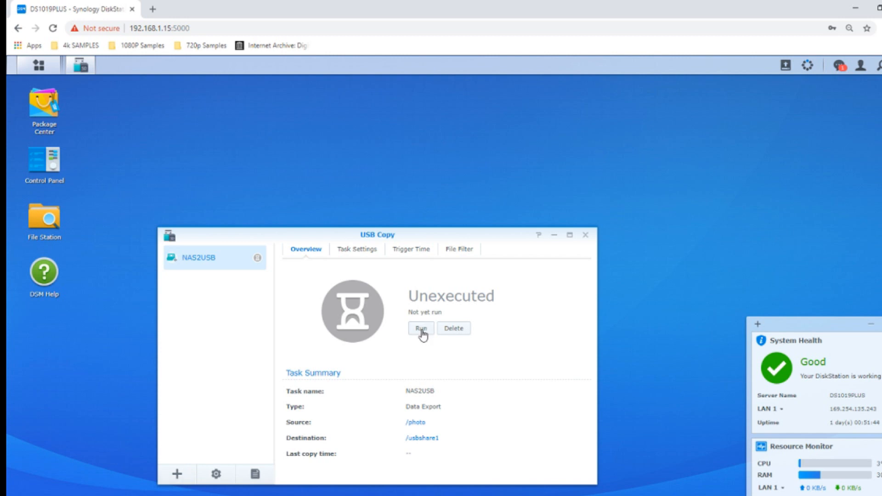
pyautogui.moveTo(429, 283)
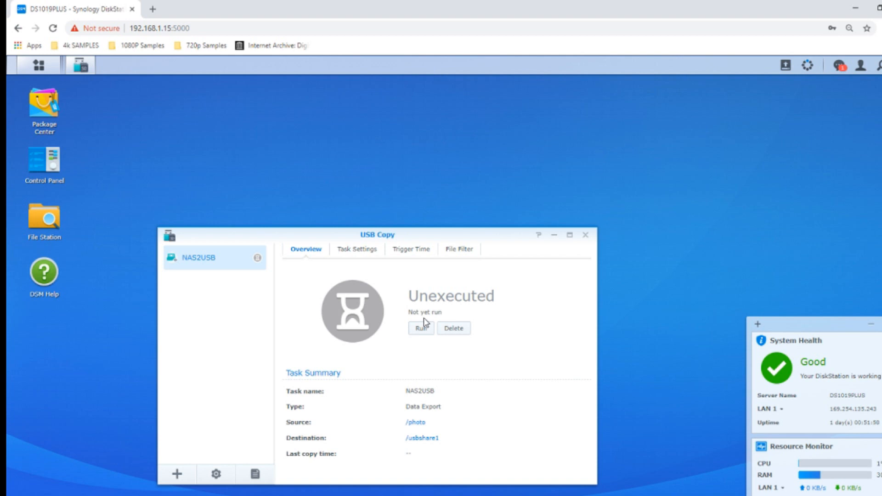
# Run the NAS2USB task to copy /photo to /usbshare1 now.
pyautogui.click(420, 328)
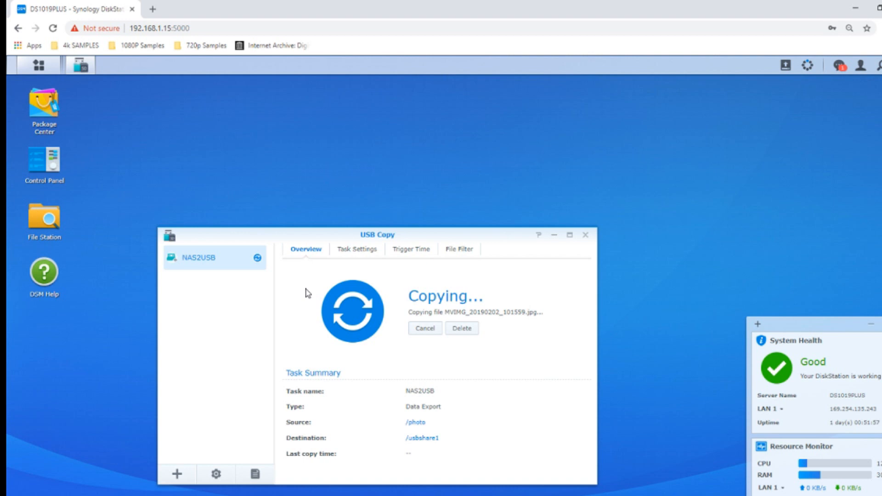
pyautogui.moveTo(355, 312)
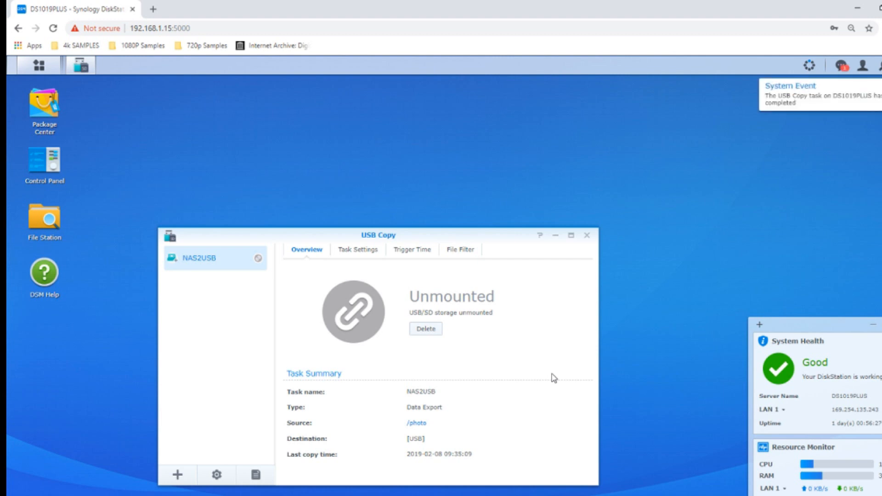
pyautogui.moveTo(726, 174)
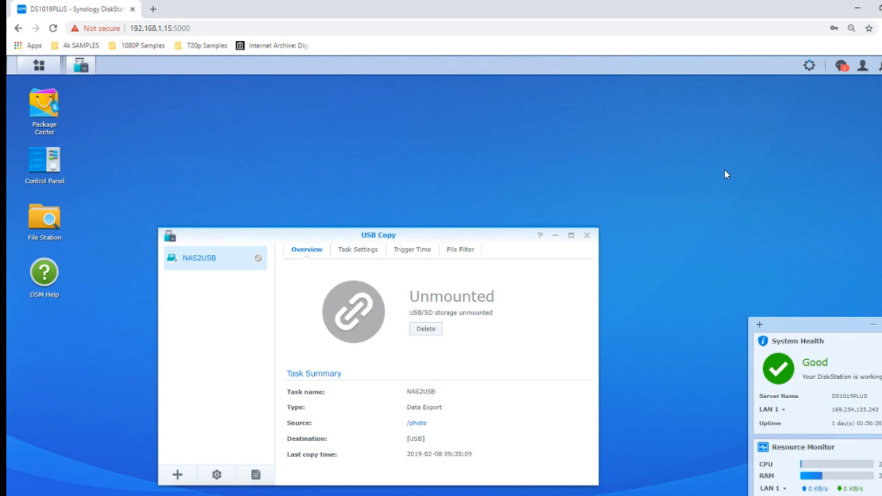
pyautogui.moveTo(712, 200)
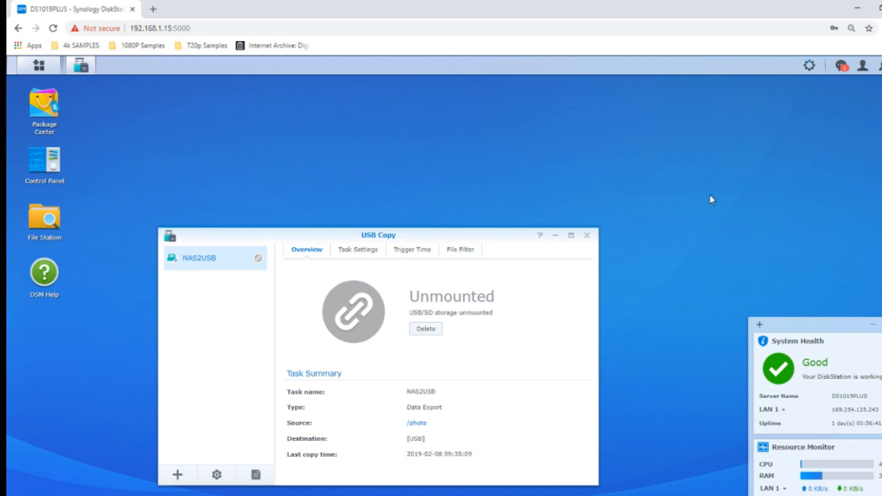
# Show the photo shared folder in File Station alongside the PC's Pictures folder in File Explorer.
pyautogui.doubleClick(44, 217)
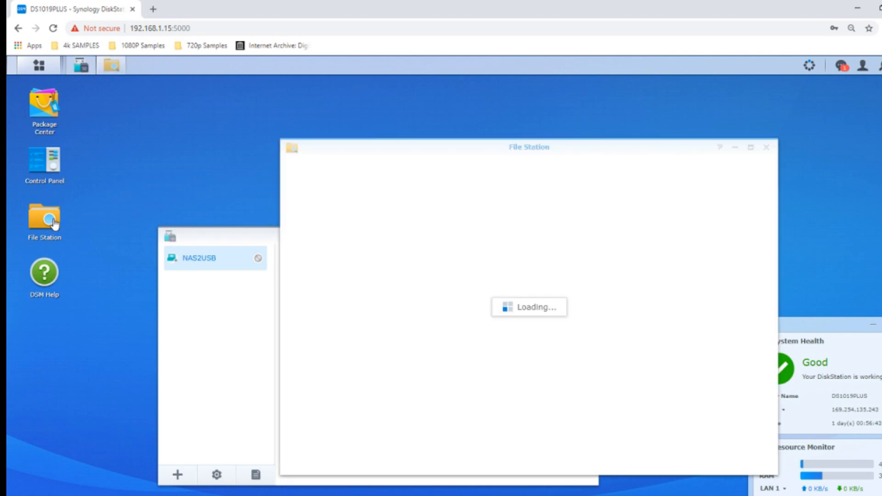
pyautogui.moveTo(523, 320)
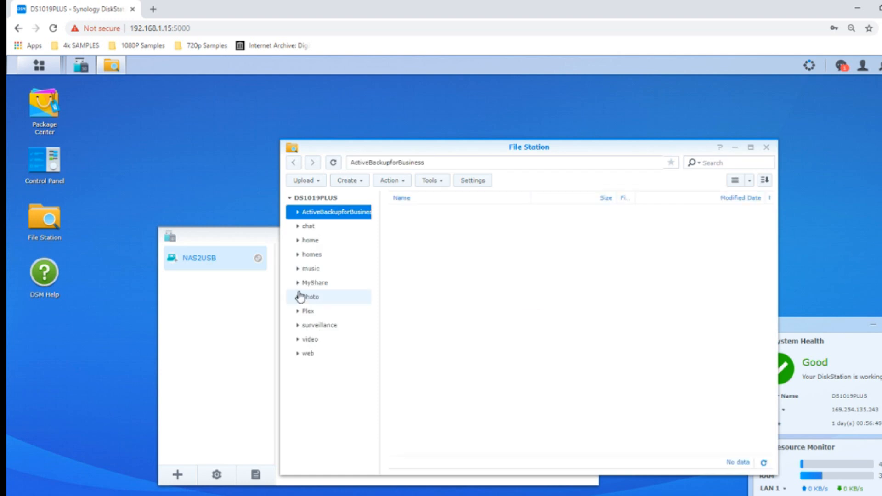
pyautogui.click(310, 297)
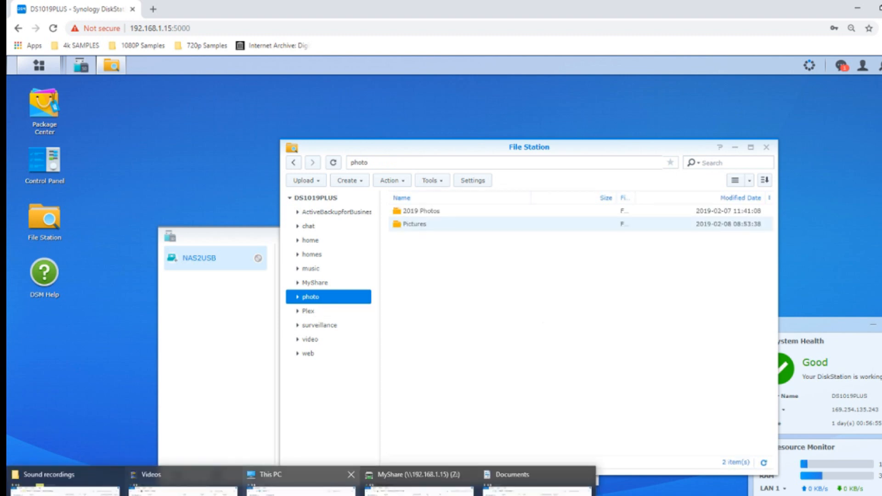
pyautogui.click(46, 474)
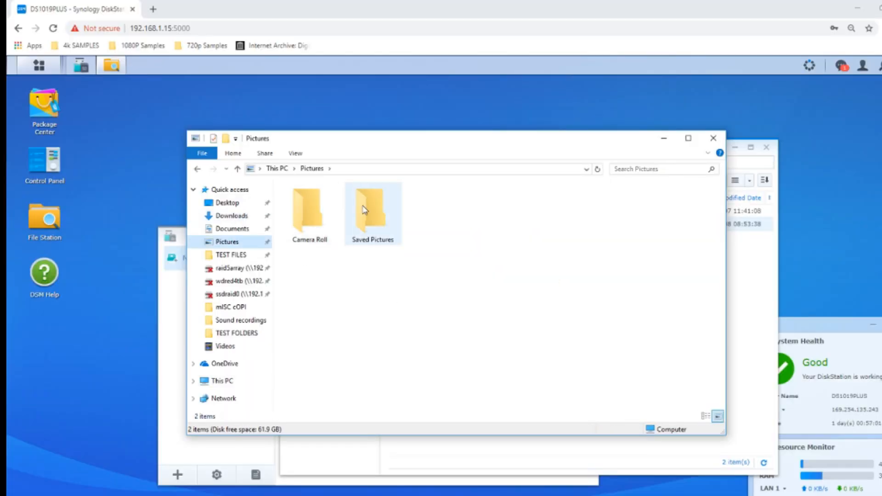
# Locate the test photos on the Desktop and drag three of them into File Station's photo folder.
pyautogui.doubleClick(372, 205)
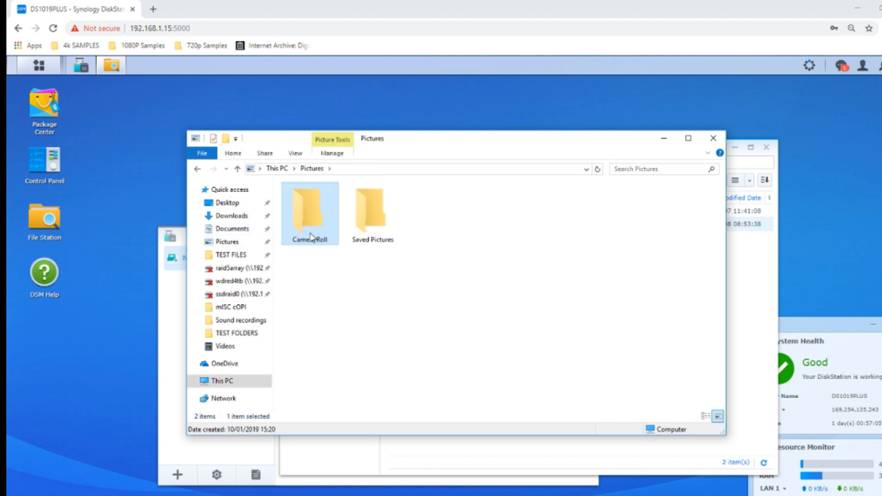
pyautogui.click(227, 203)
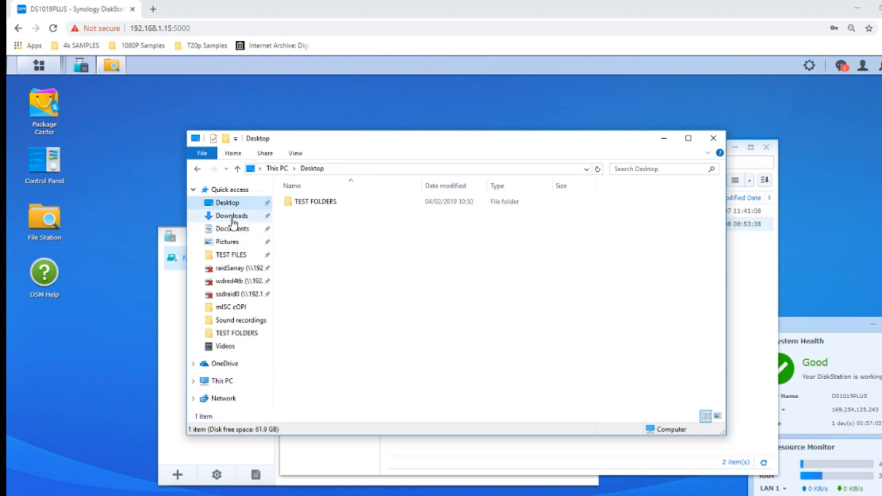
pyautogui.click(230, 215)
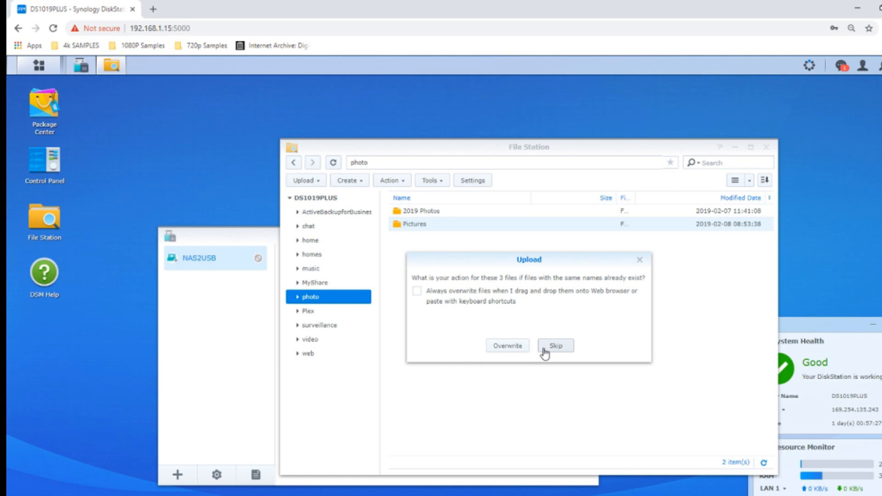
# Upload with same-named files skipped, then close File Station and the USB Copy window.
pyautogui.click(555, 346)
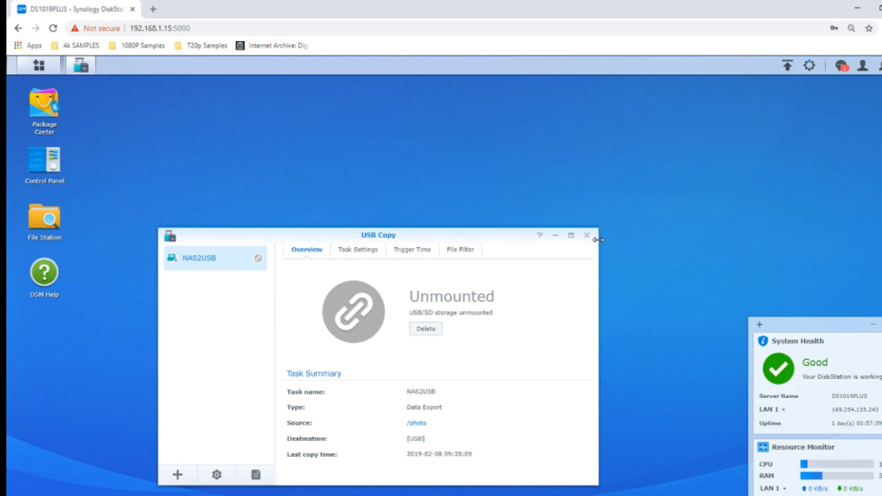
pyautogui.click(588, 234)
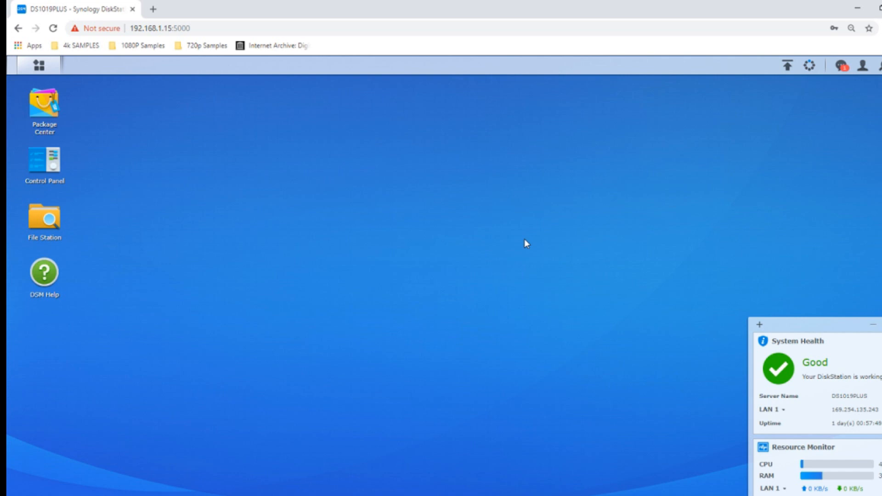
pyautogui.moveTo(804, 88)
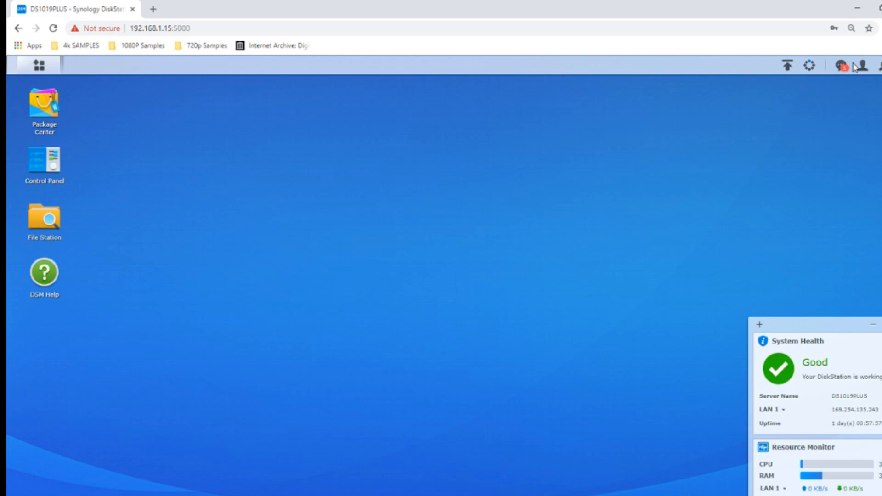
pyautogui.moveTo(841, 67)
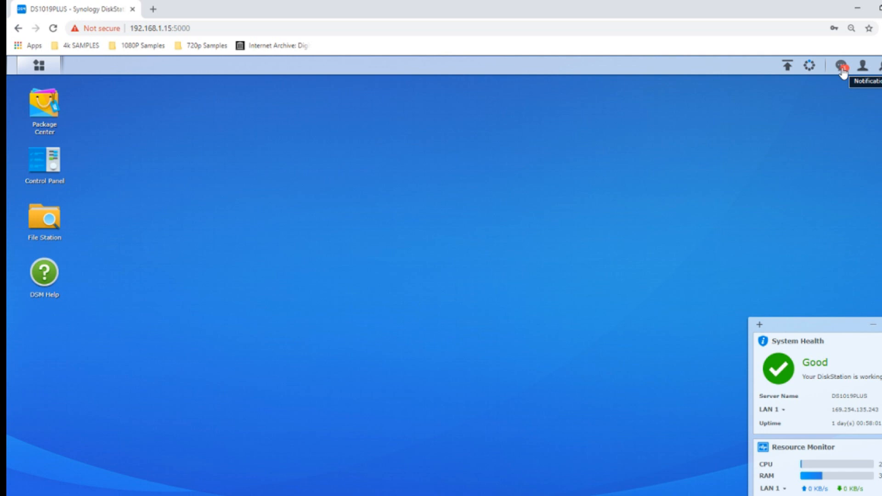
# Check notifications and confirm the three test JPG uploads finished at 100% in File Task Monitor.
pyautogui.click(842, 65)
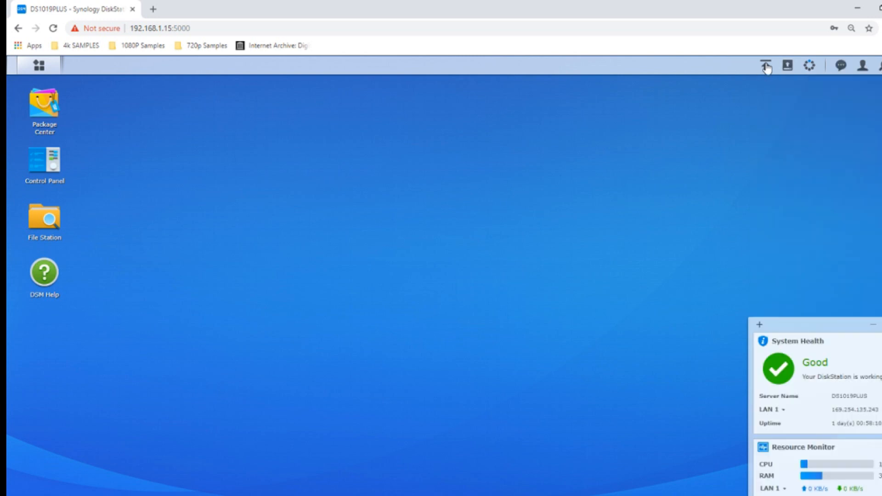
pyautogui.click(766, 66)
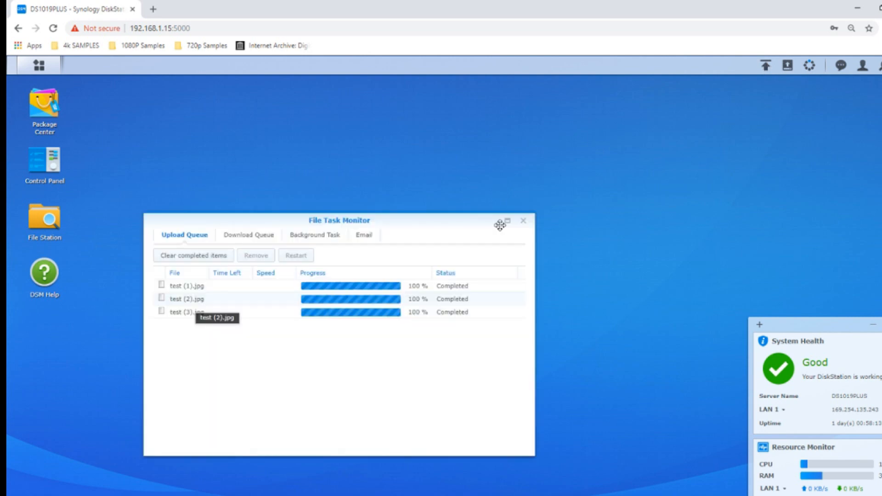
# Close the File Task Monitor, leaving the DSM desktop clear.
pyautogui.click(523, 219)
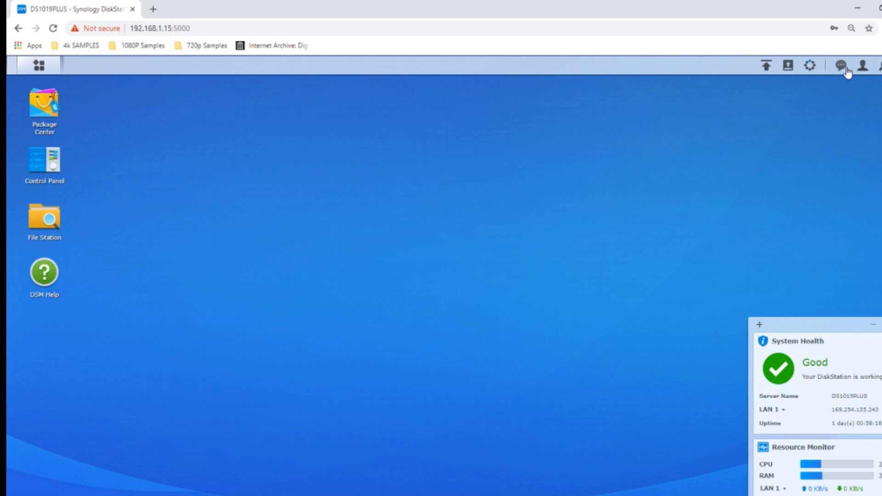
pyautogui.moveTo(849, 66)
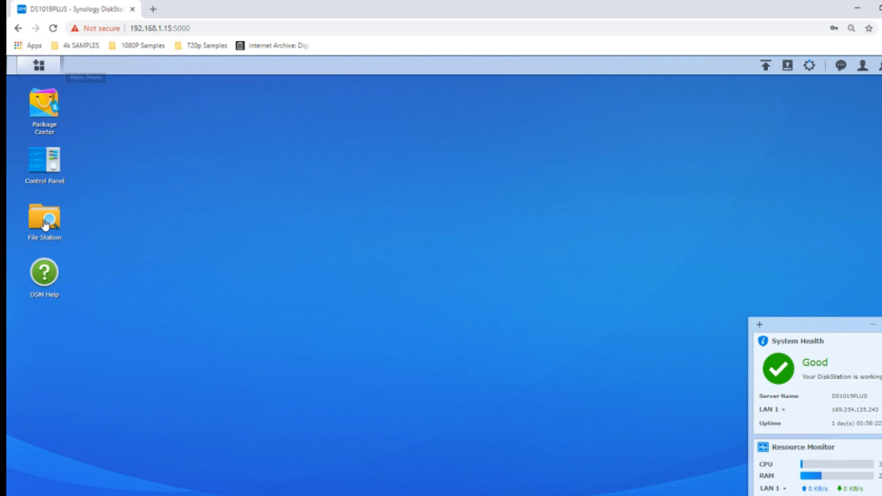
# Reopen File Station's shared folder list and confirm in notifications that the USB Copy task completed again.
pyautogui.doubleClick(44, 217)
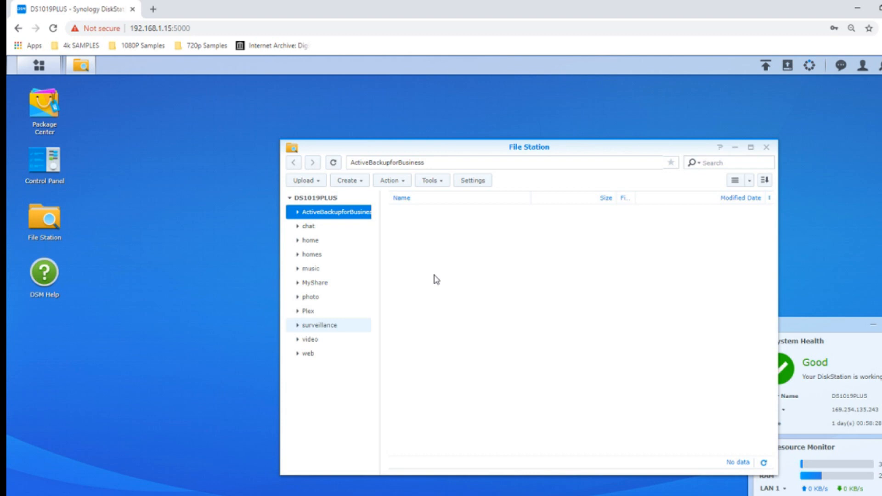
pyautogui.click(289, 197)
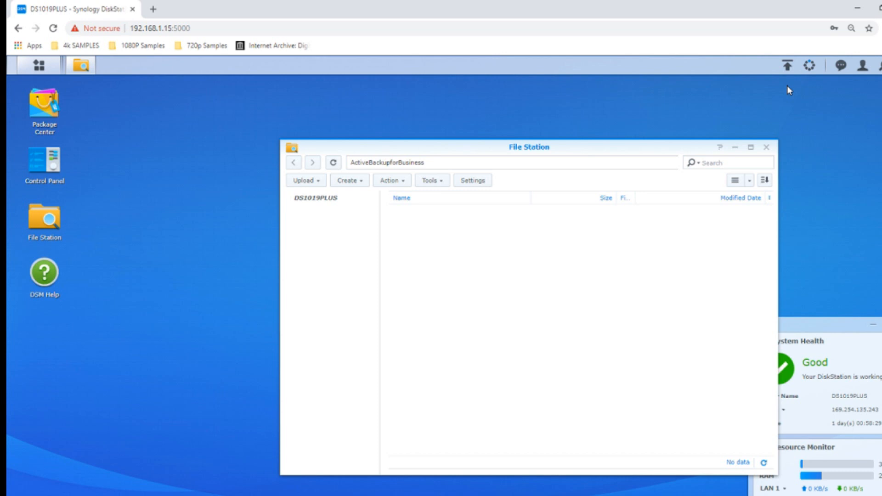
pyautogui.click(314, 198)
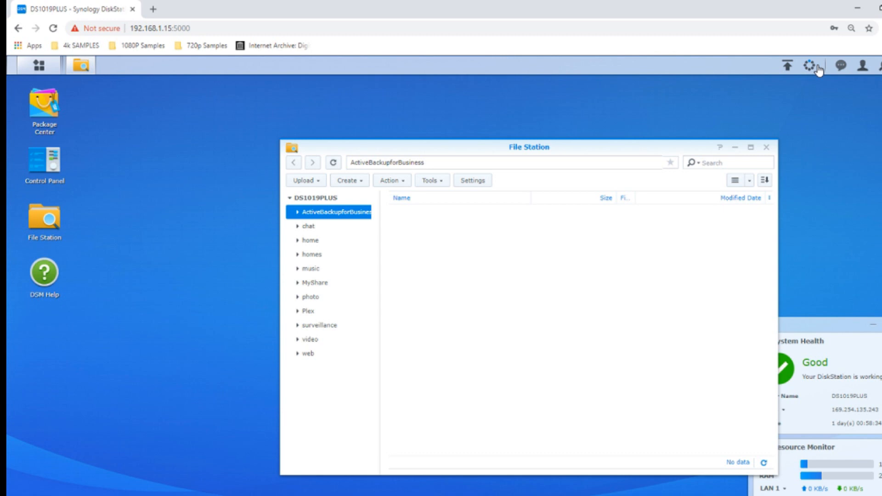
pyautogui.click(841, 65)
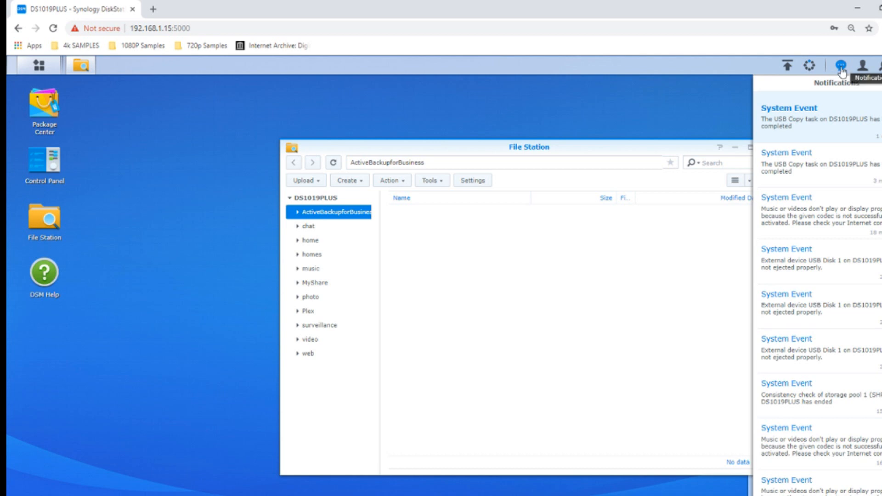
pyautogui.moveTo(748, 129)
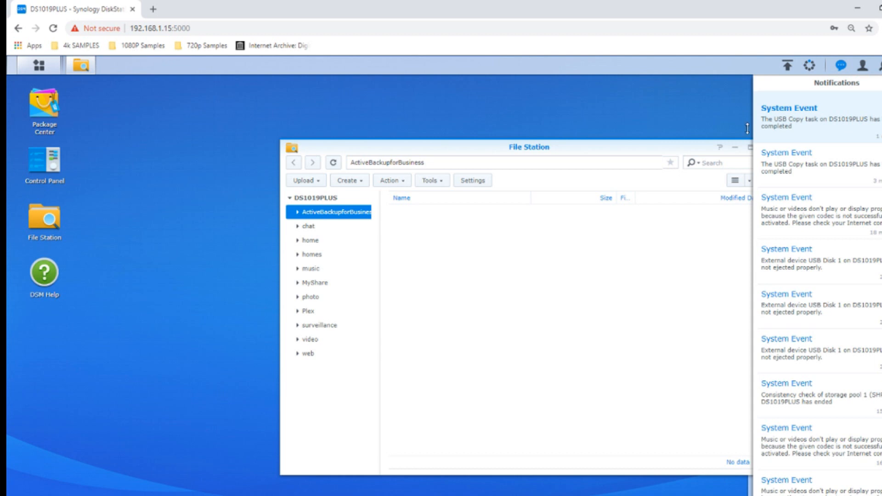
pyautogui.moveTo(538, 154)
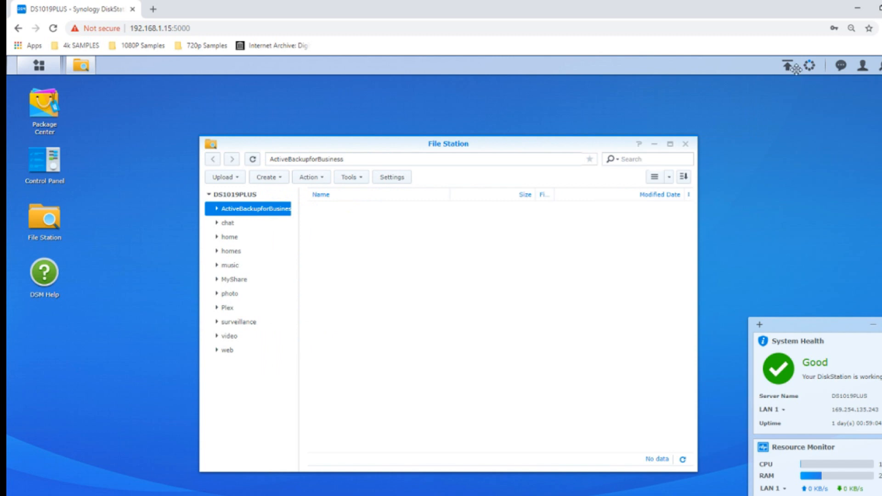
pyautogui.moveTo(689, 152)
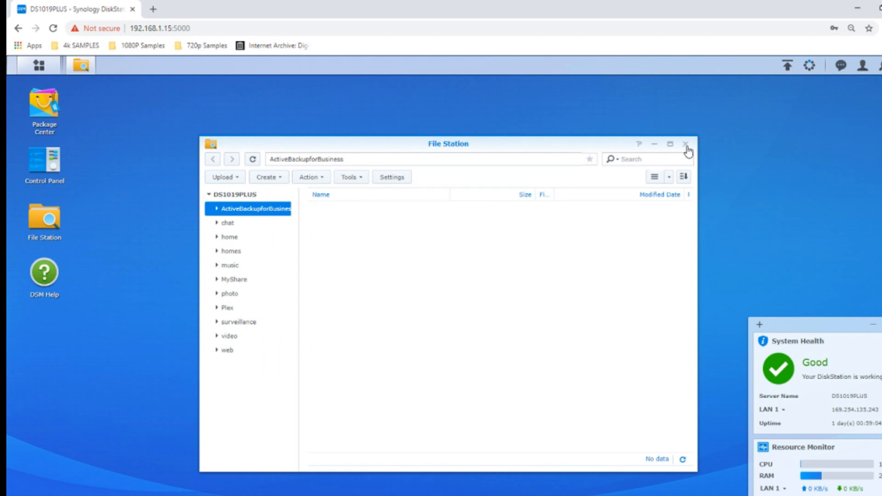